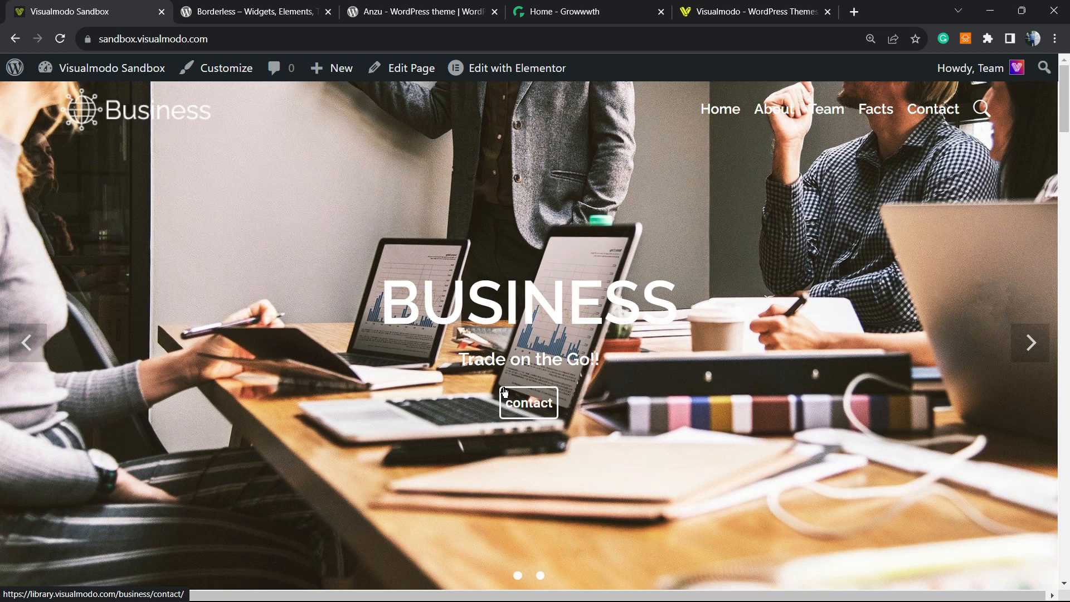
mouse_move(428, 367)
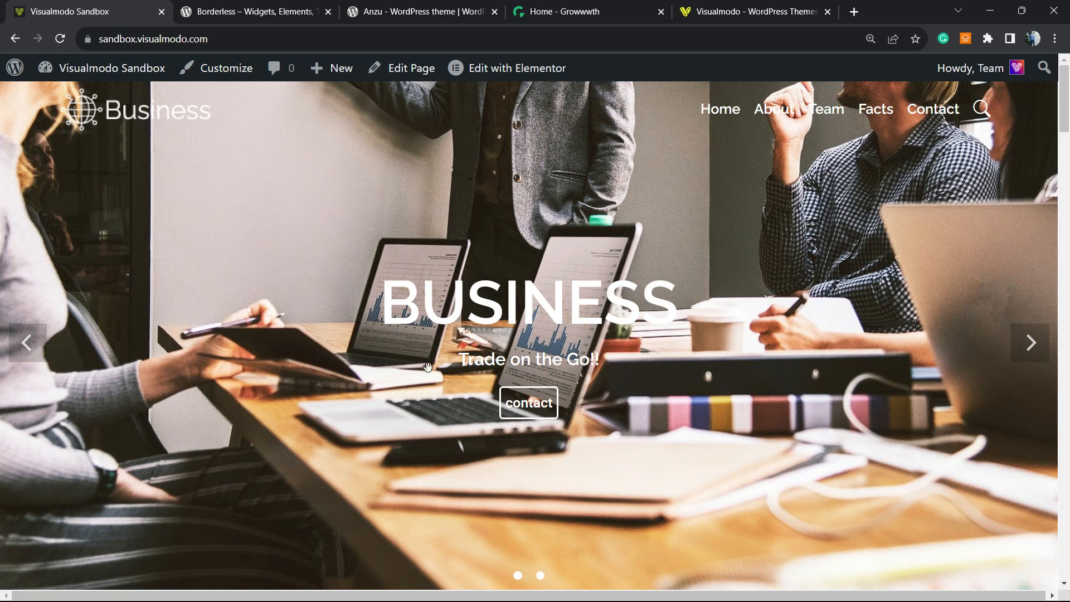
mouse_move(979, 134)
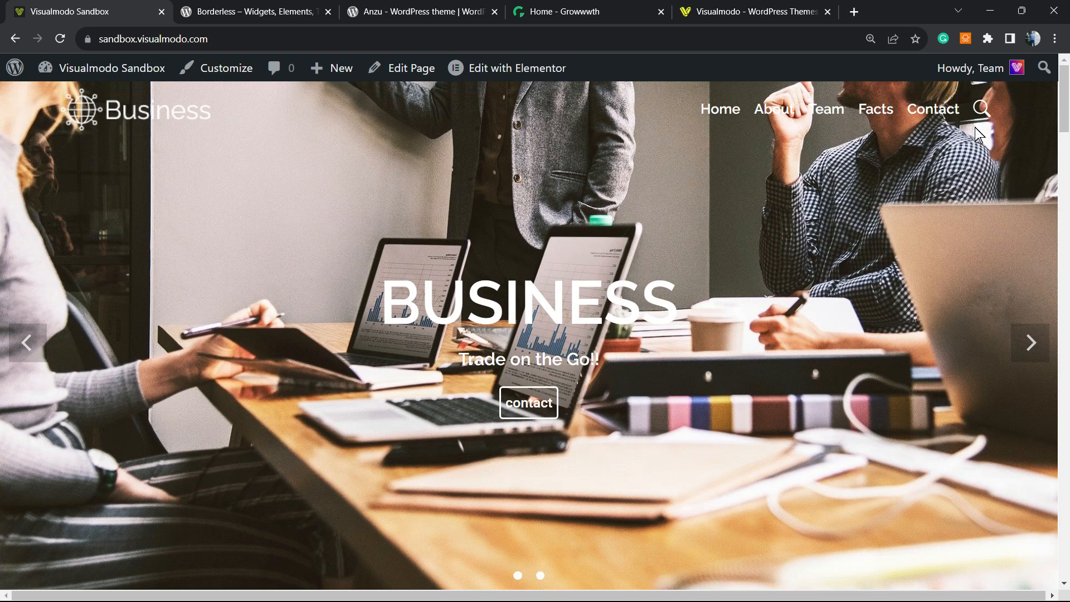
Step: Go to Plugins > Add New in the WordPress admin sidebar
scroll(down, 3)
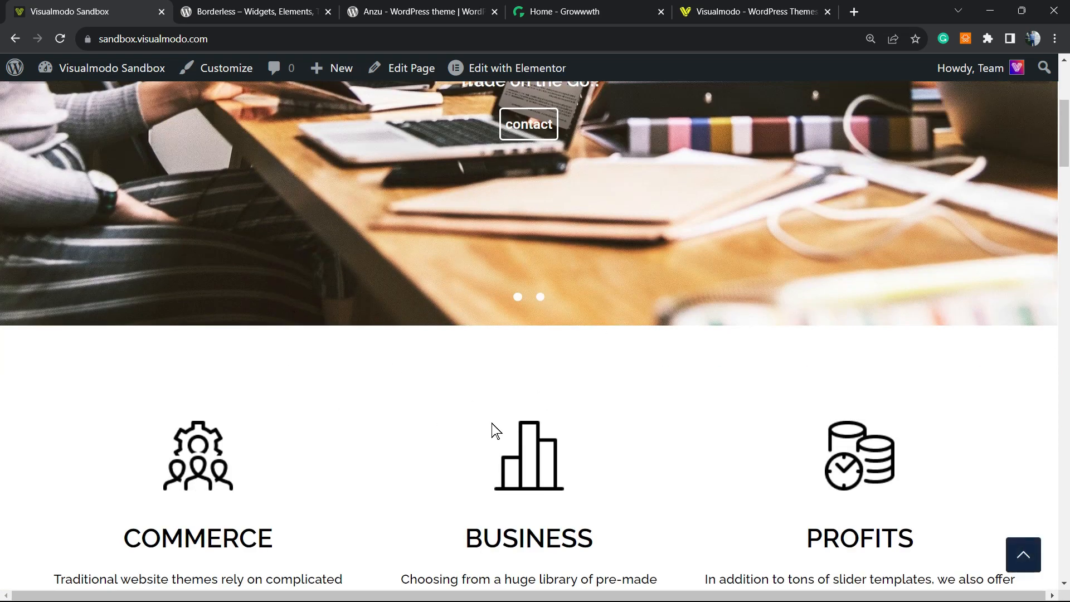
scroll(down, 3)
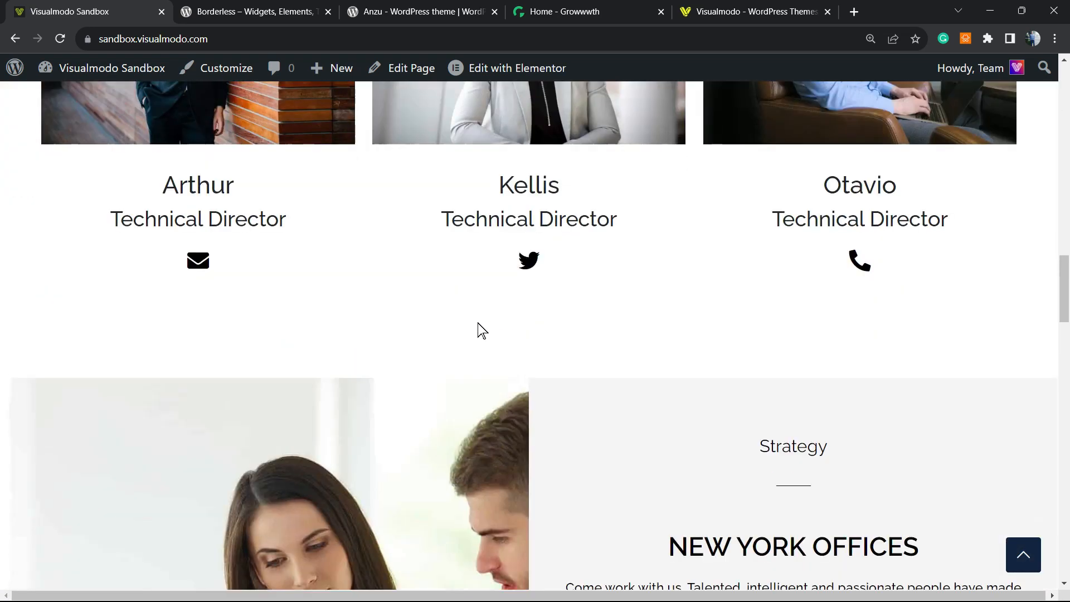
scroll(down, 3)
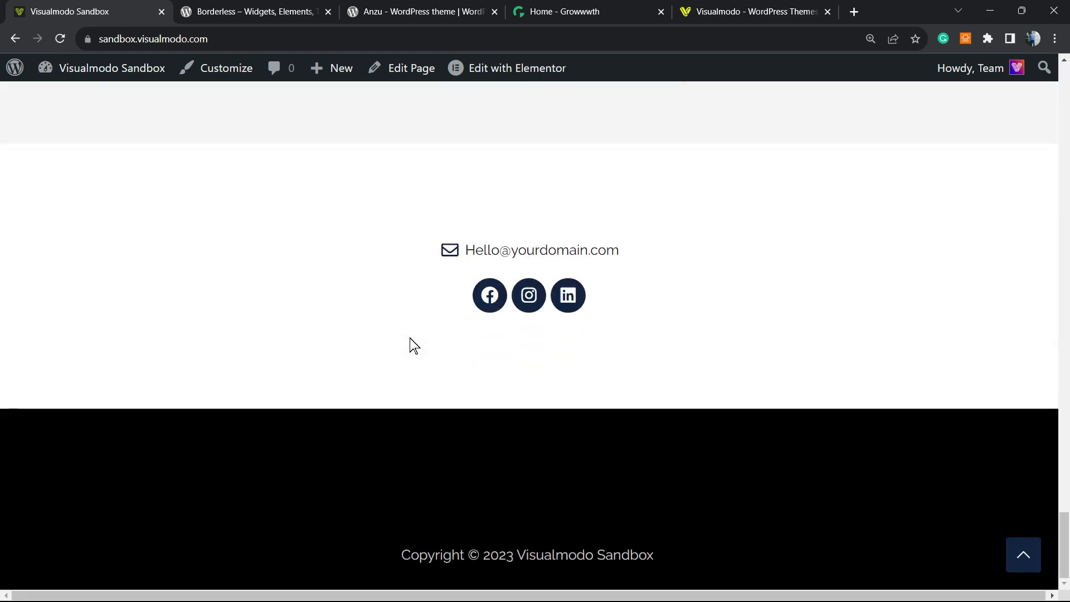
scroll(up, 3)
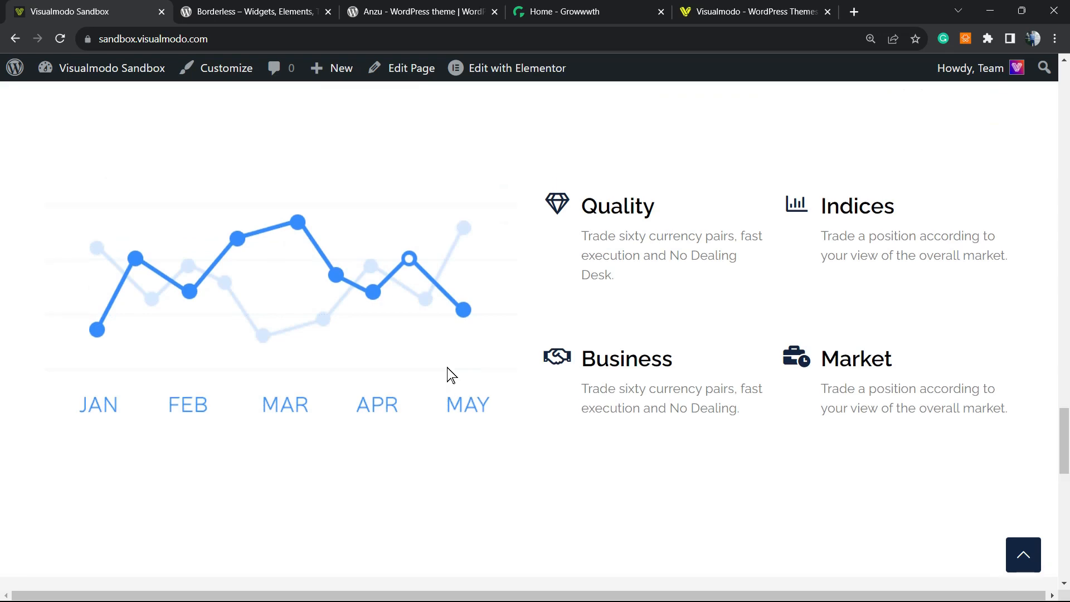
scroll(down, 3)
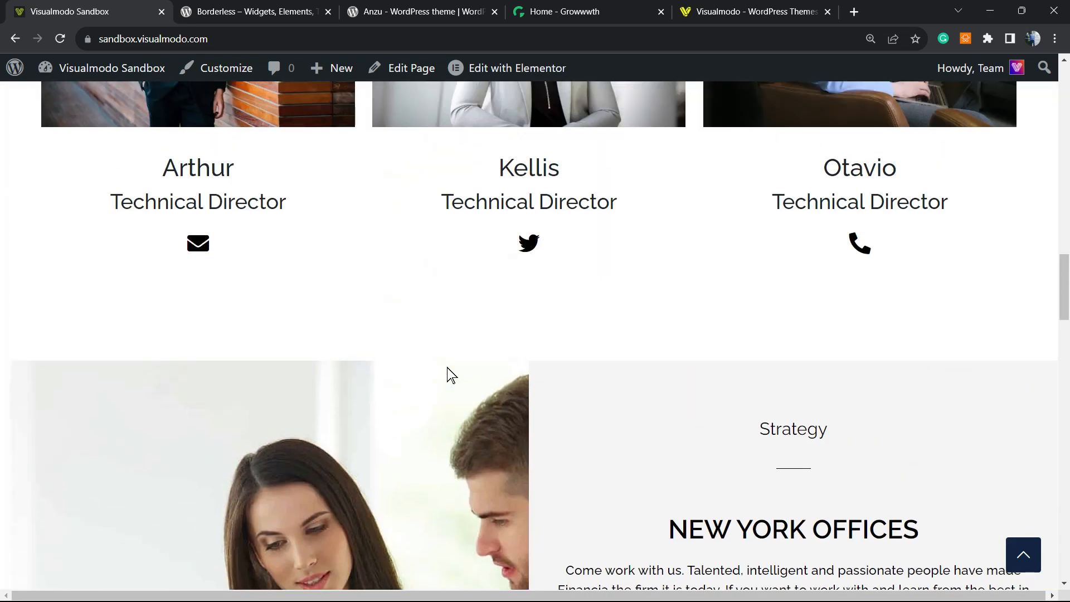
scroll(down, 3)
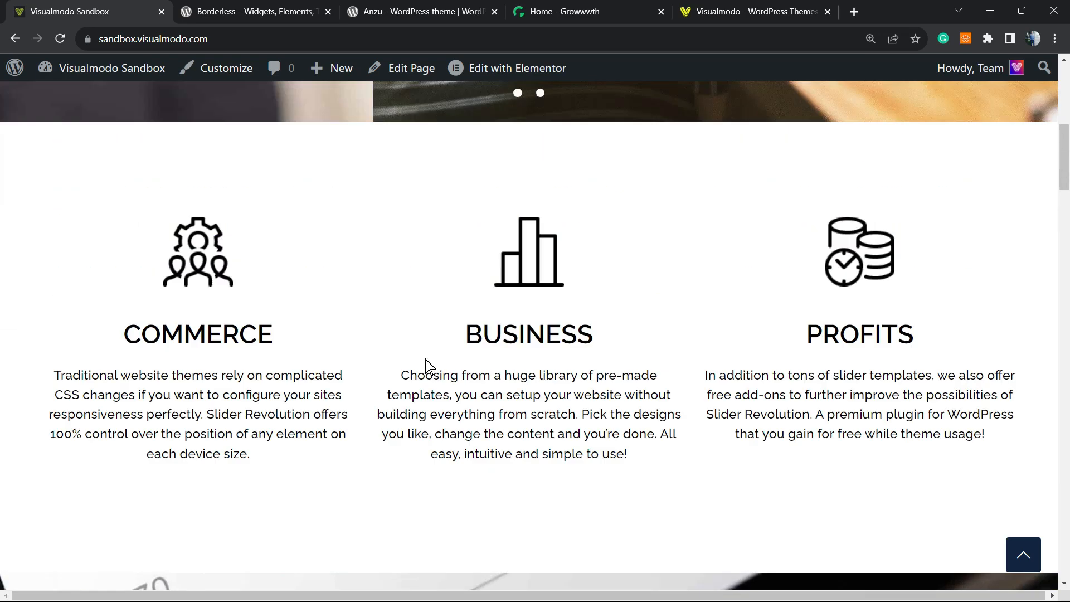
scroll(up, 3)
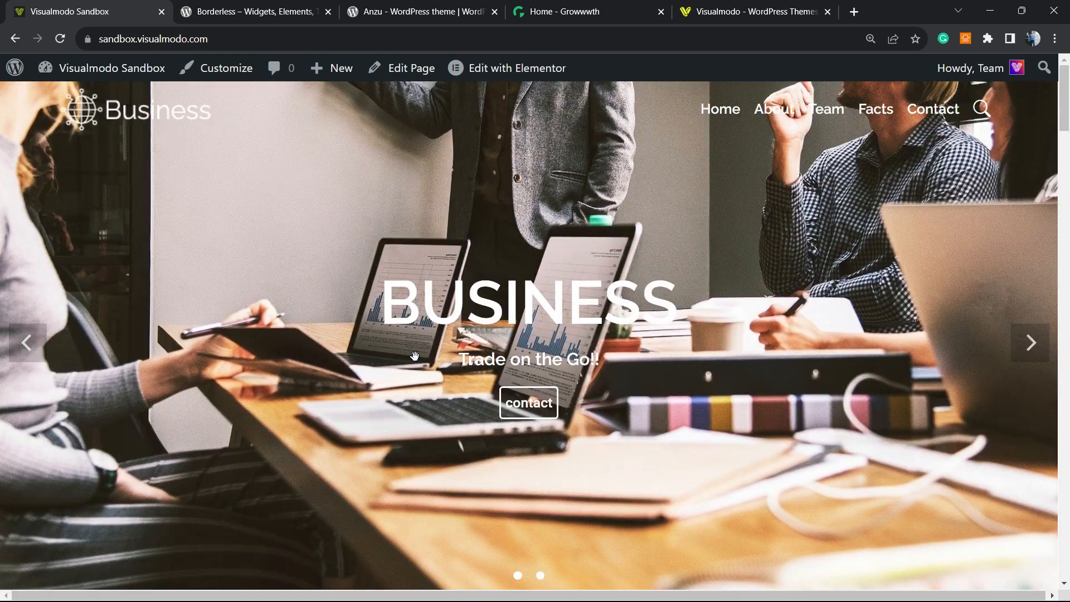
mouse_move(393, 177)
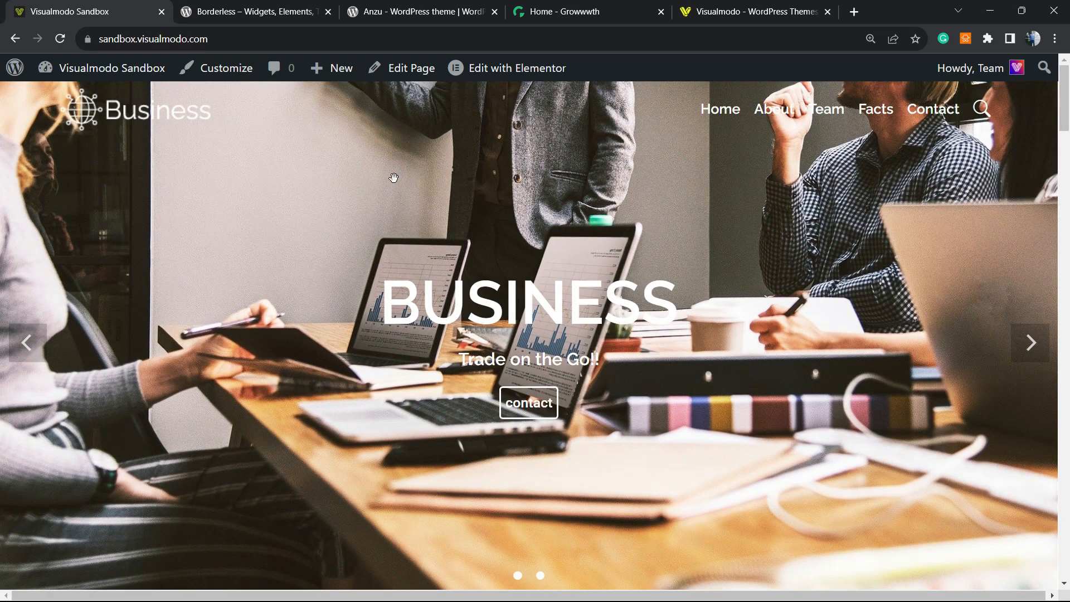
mouse_move(458, 161)
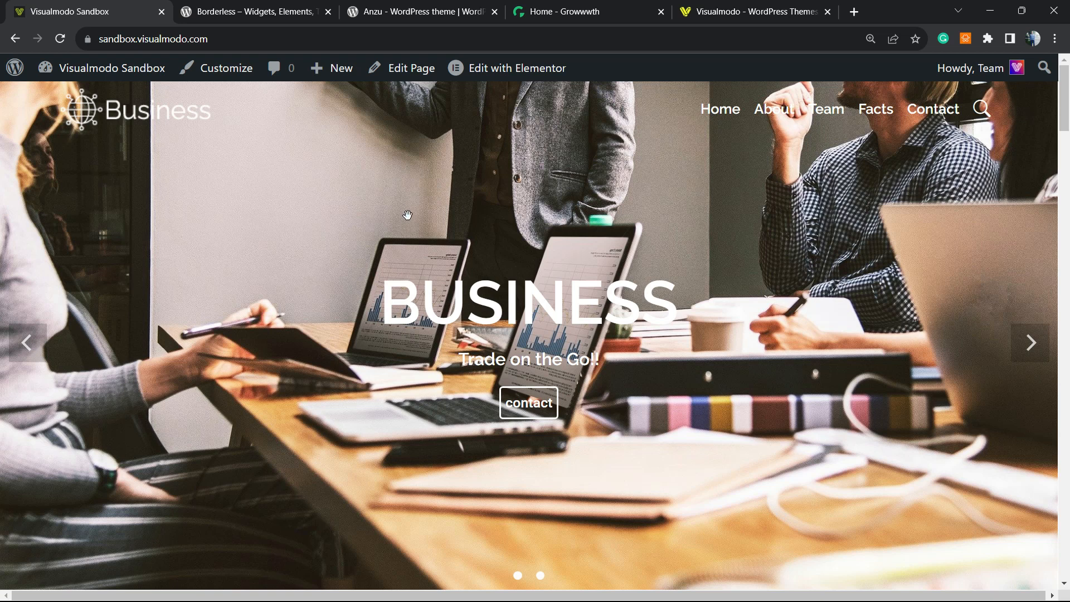
mouse_move(425, 170)
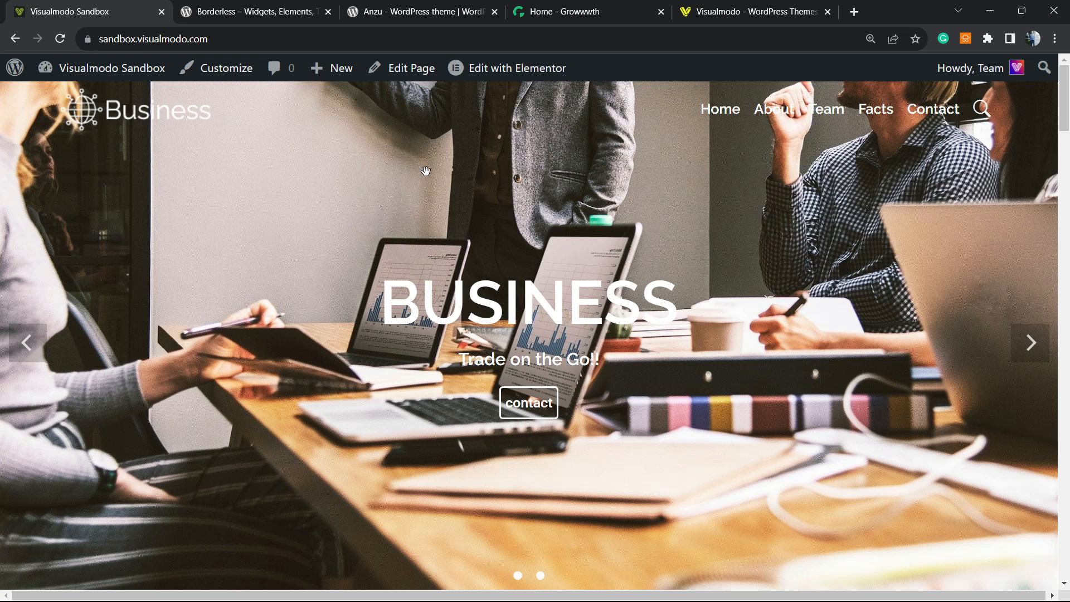
mouse_move(427, 160)
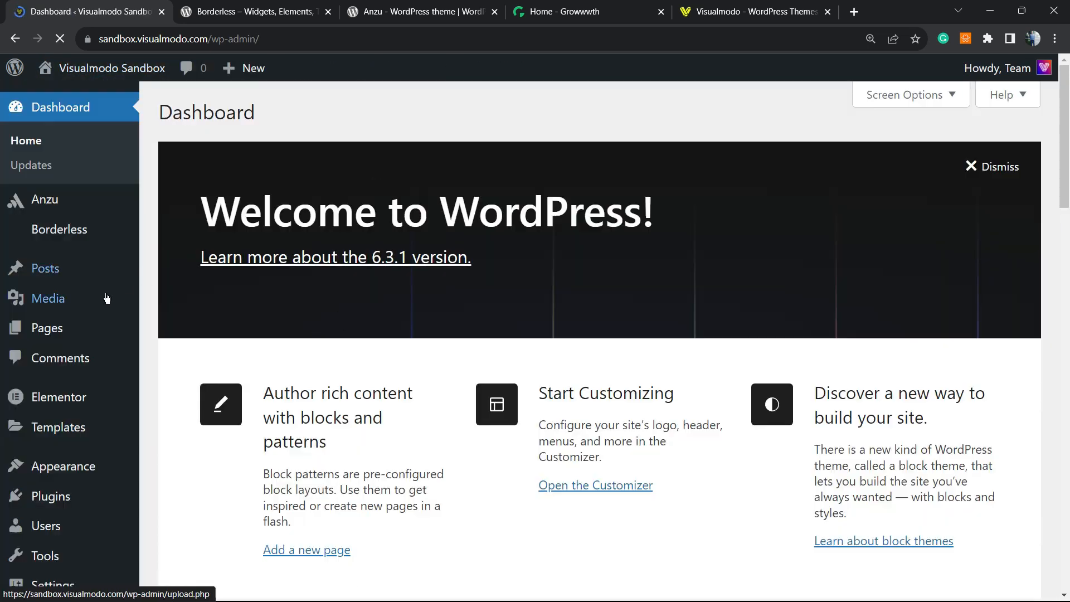
scroll(down, 3)
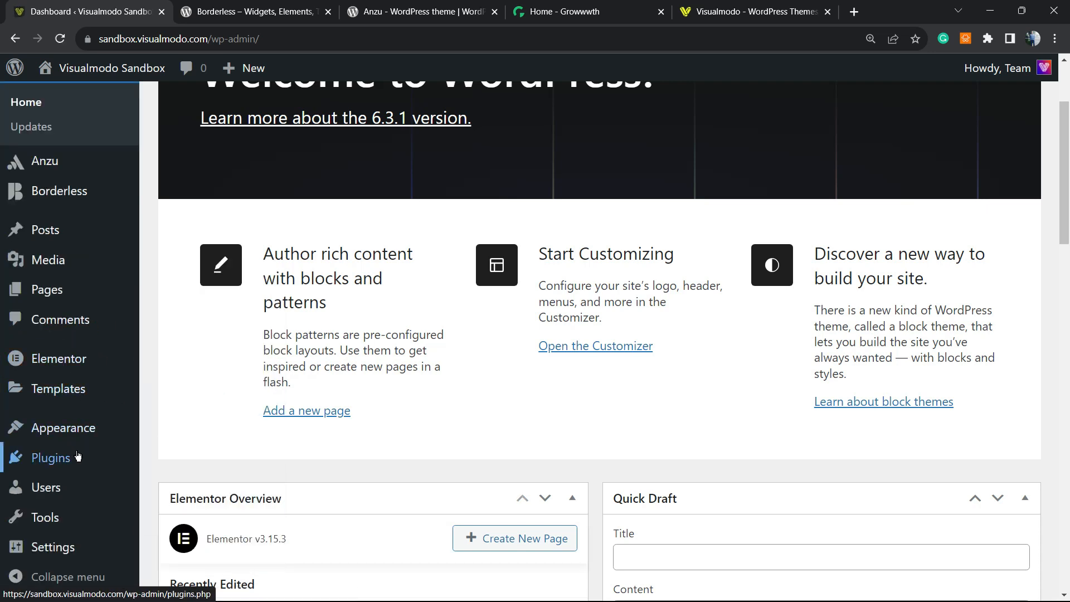
click(52, 457)
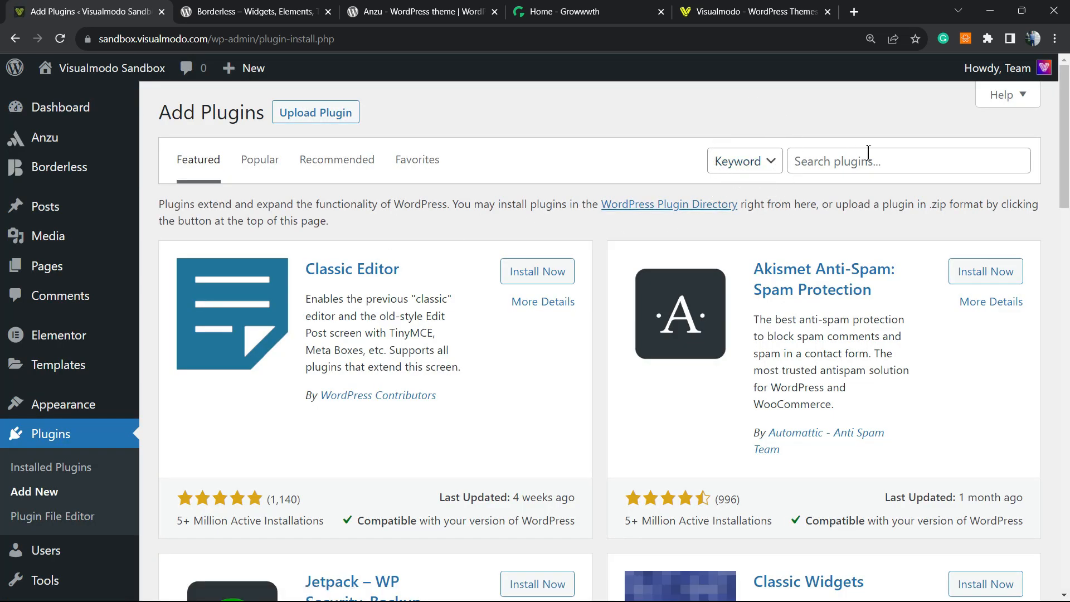
Step: Search the plugin directory for 'searchwp'
click(907, 160)
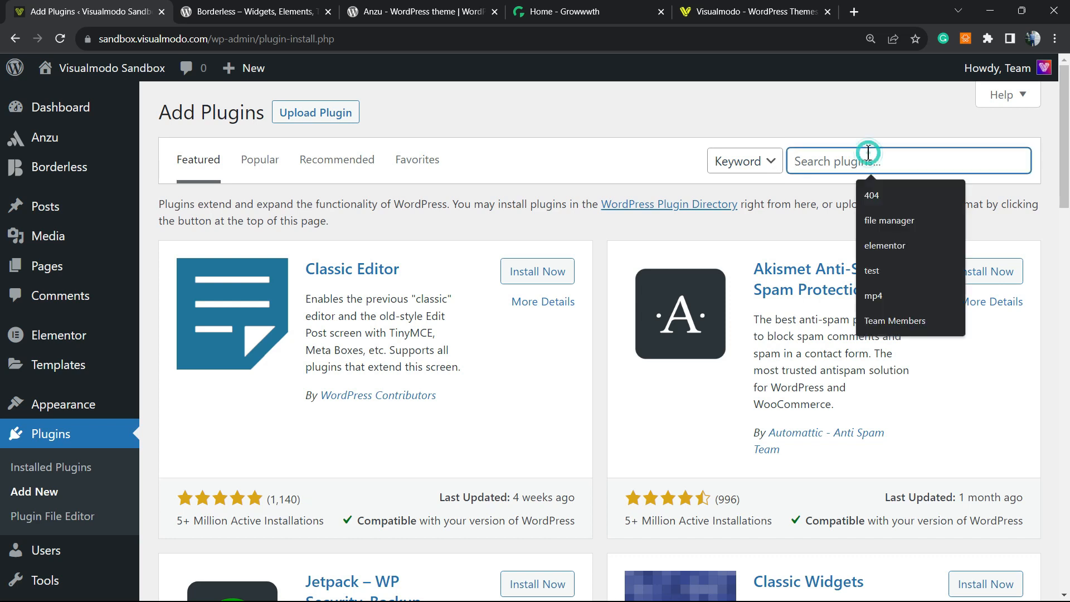
text(search w)
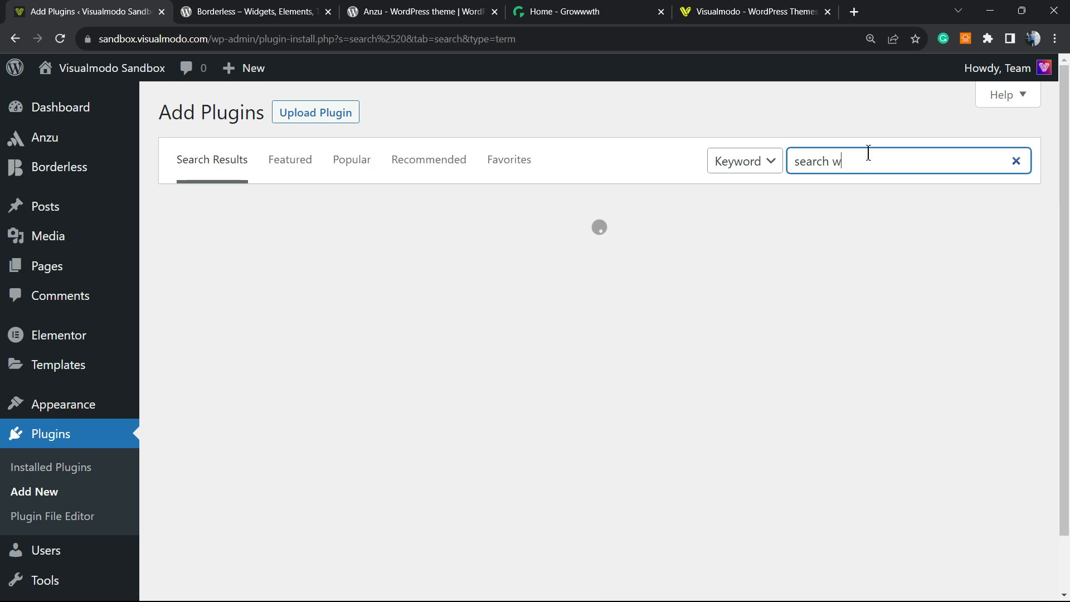
text(p)
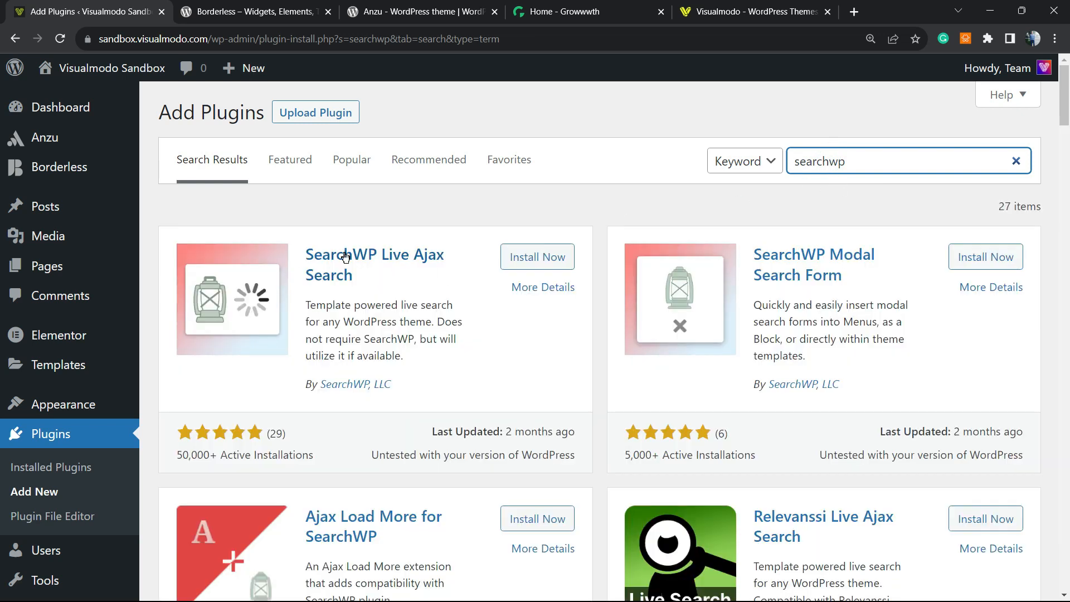
mouse_move(408, 258)
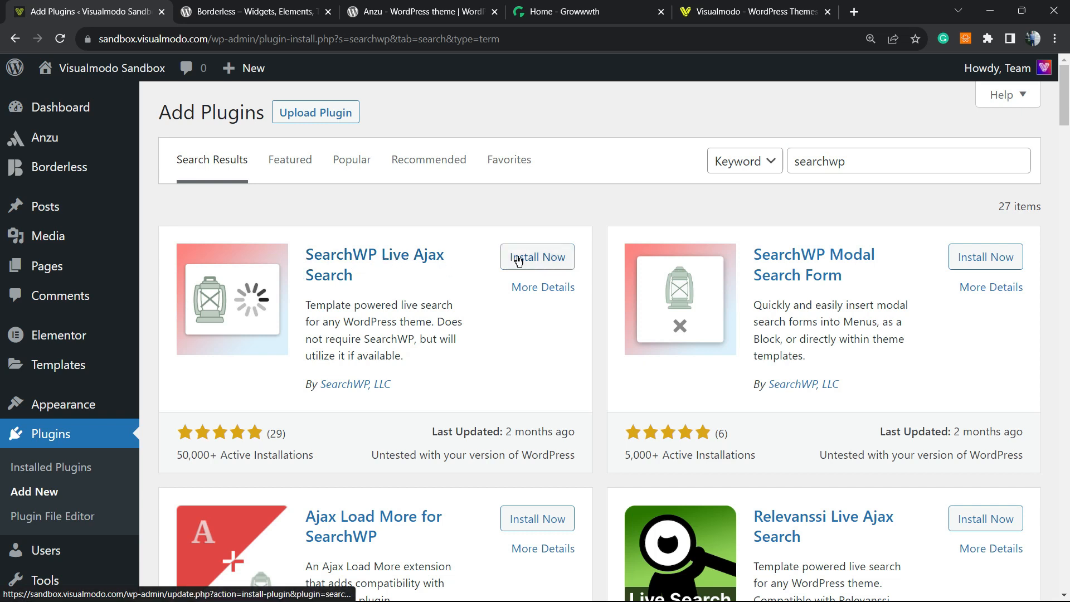
Step: Install SearchWP Live Ajax Search from the 'searchwp' results and activate it
click(537, 256)
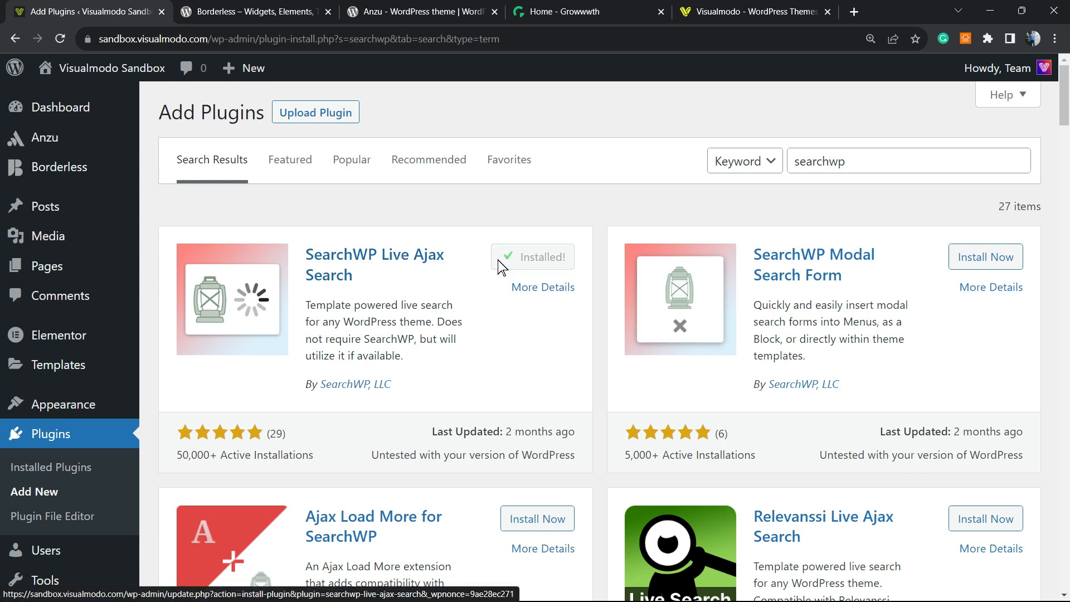
click(542, 258)
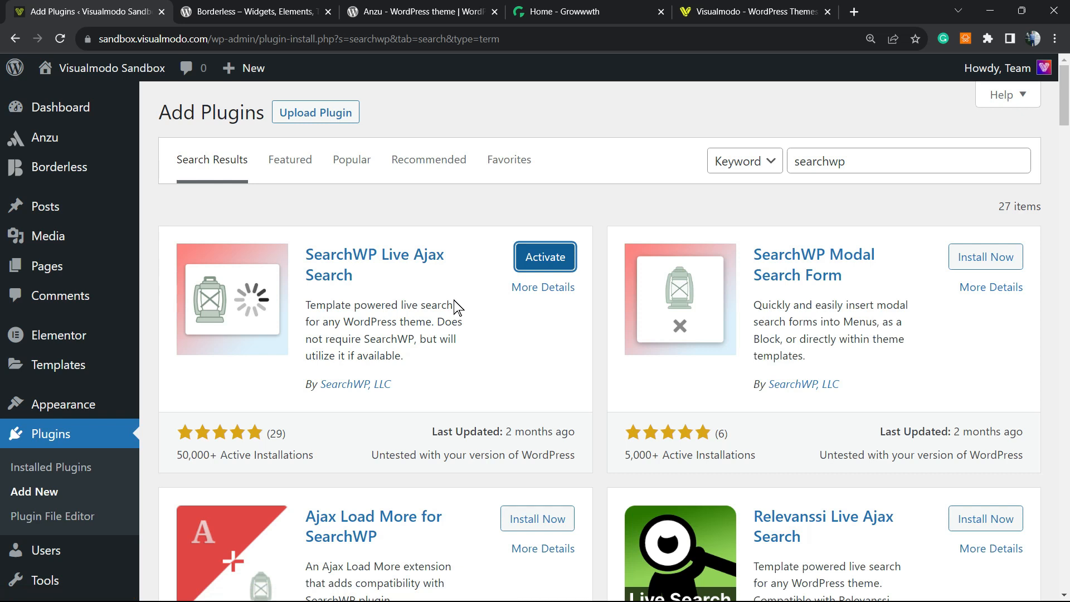
click(544, 256)
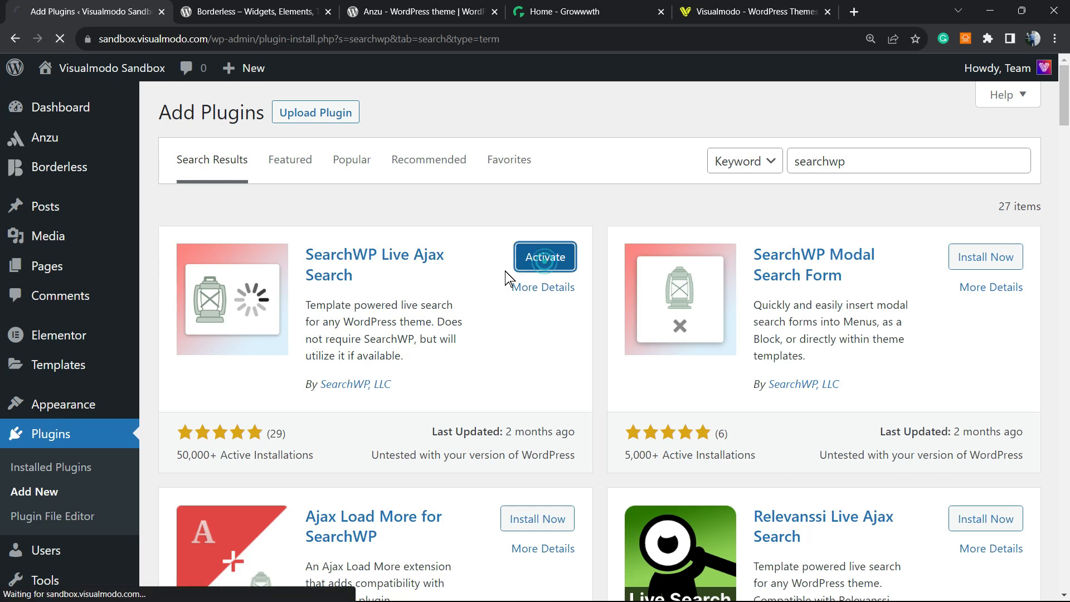
click(545, 257)
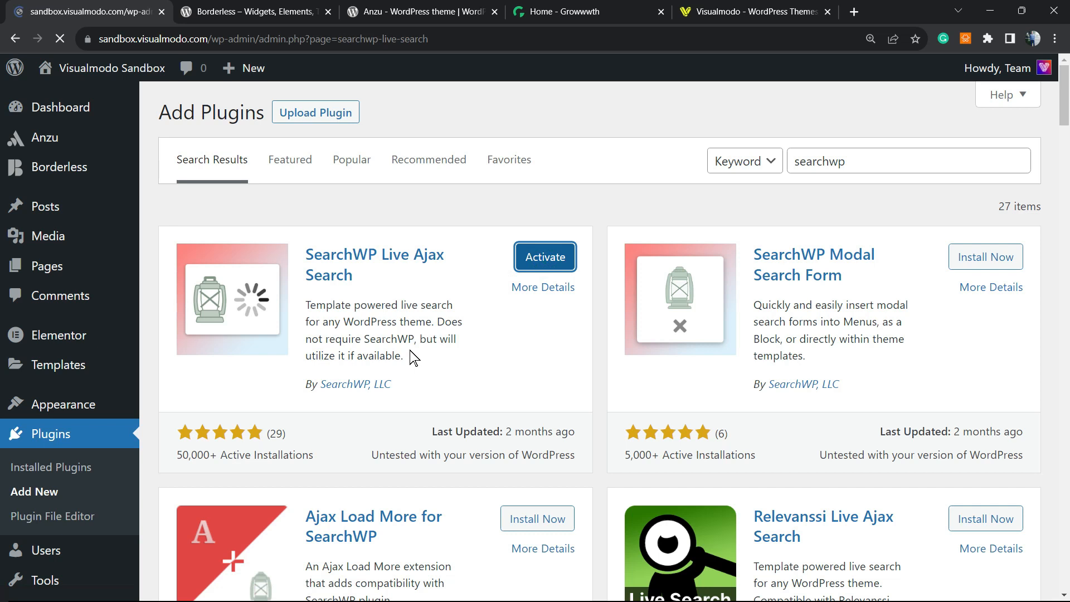
Step: Create a new blank page from Pages > Add New
click(545, 257)
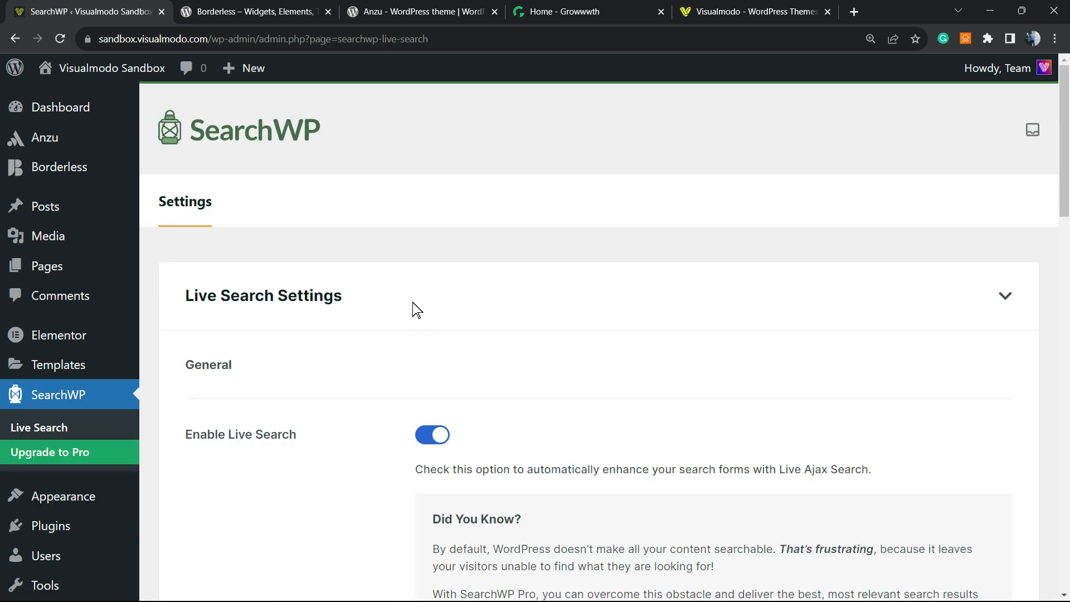
mouse_move(412, 310)
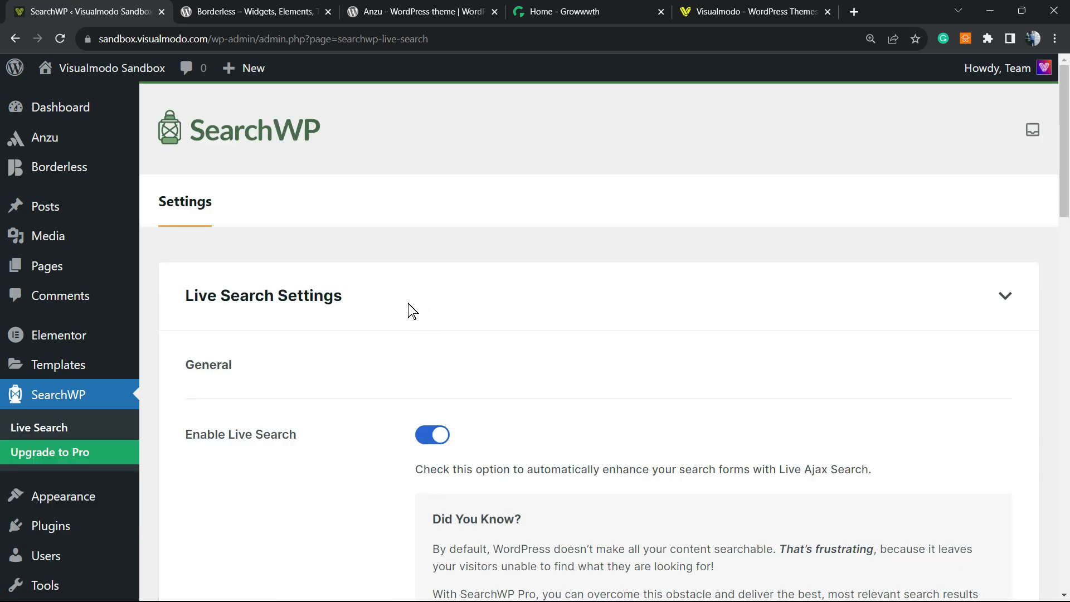
mouse_move(401, 313)
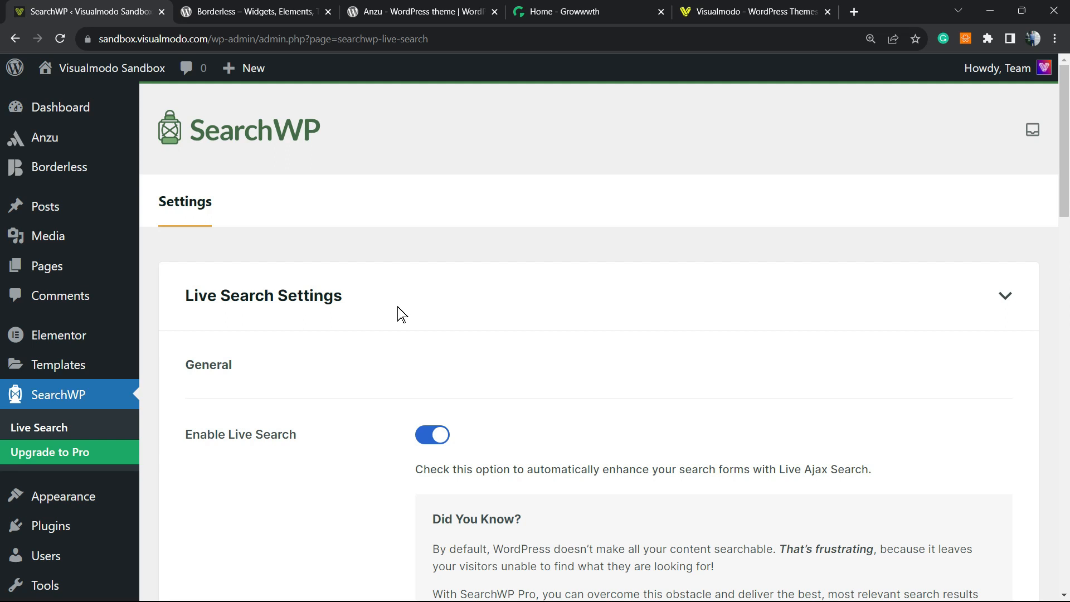
scroll(down, 3)
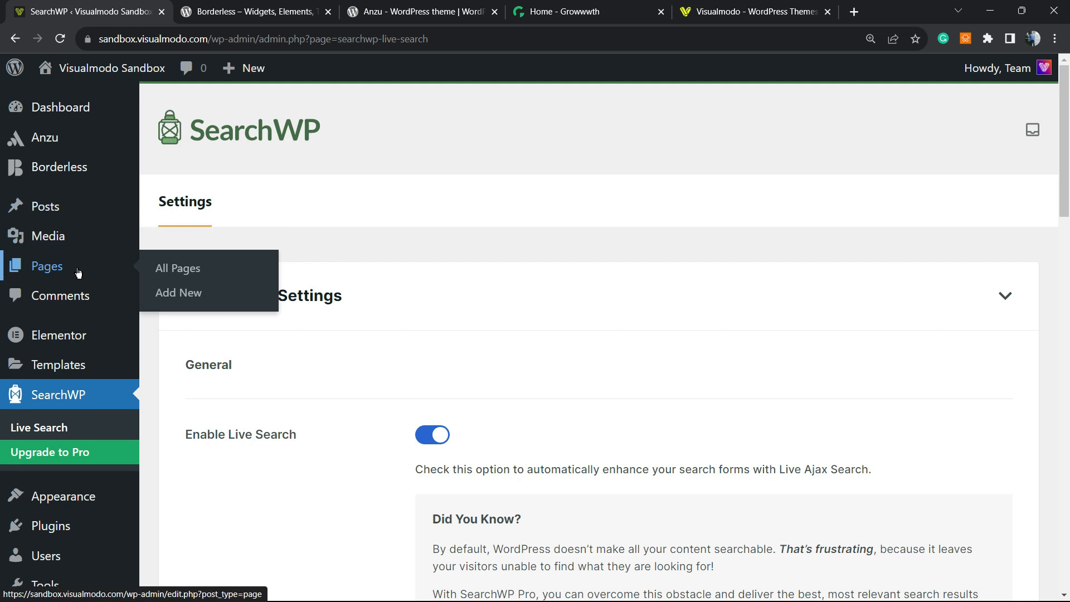
click(74, 266)
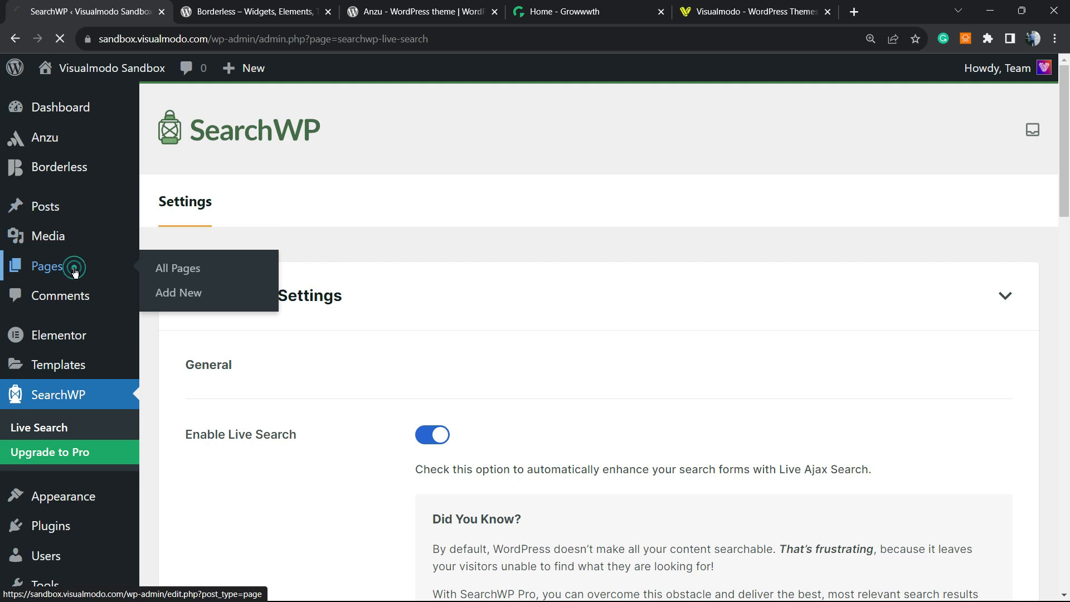
click(177, 268)
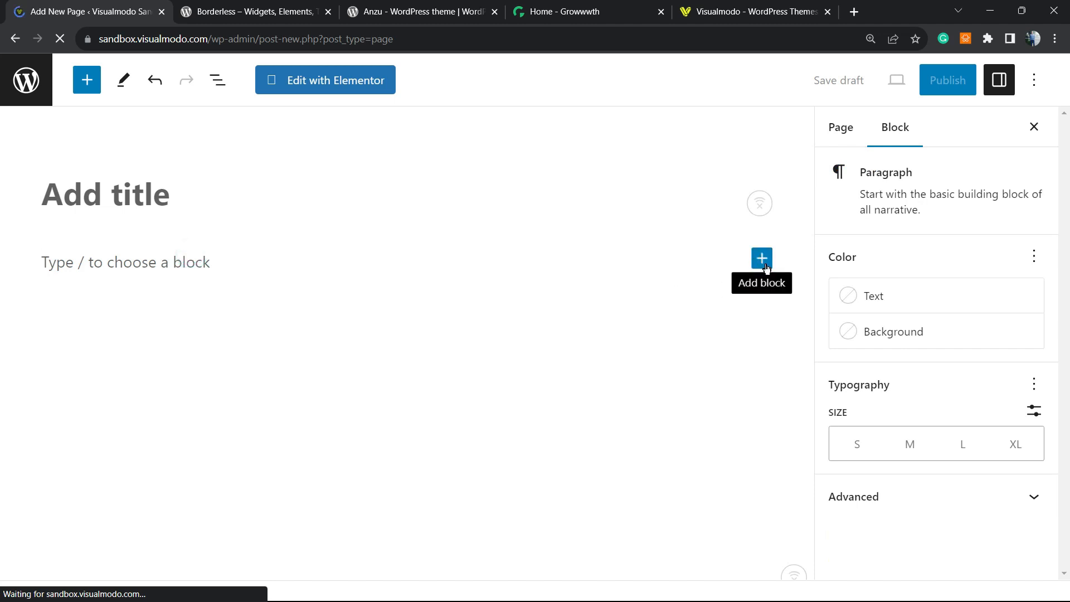
Step: Insert a Columns block using the 33/33/33 equal-width variation
click(762, 258)
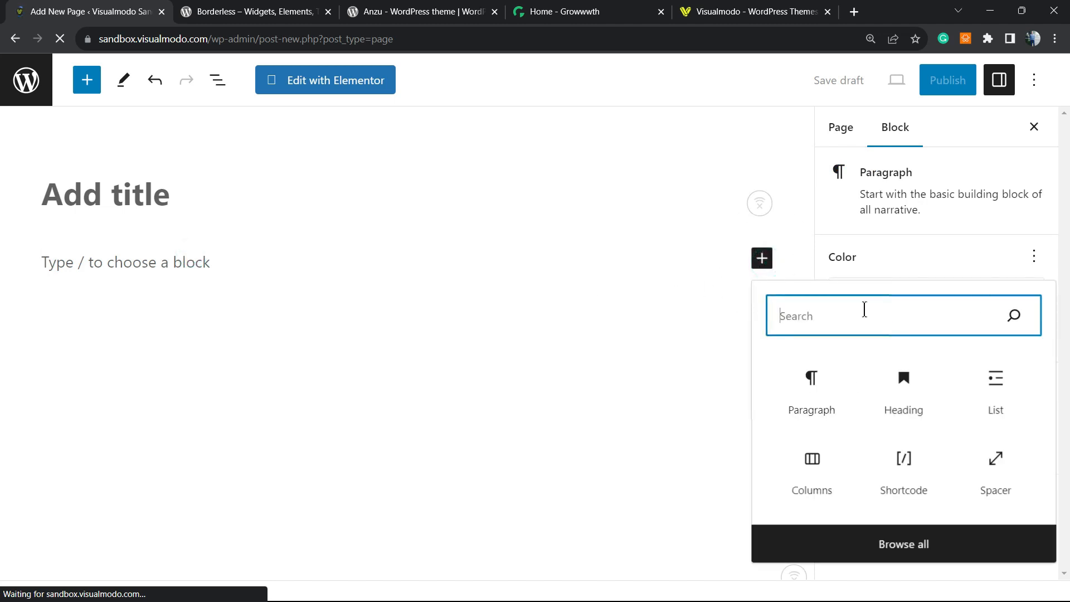
text(c)
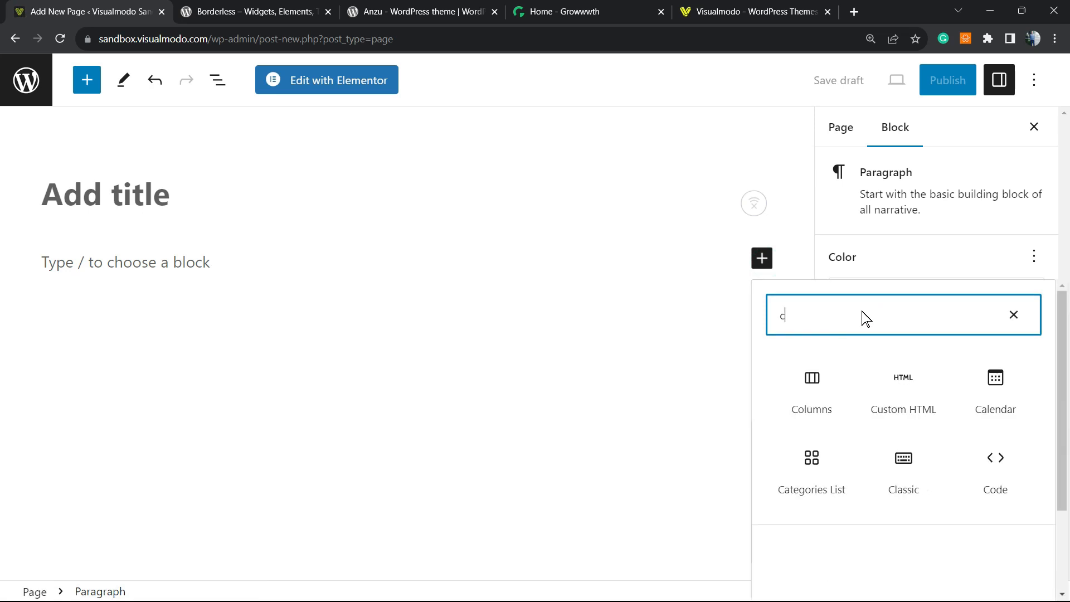
click(811, 382)
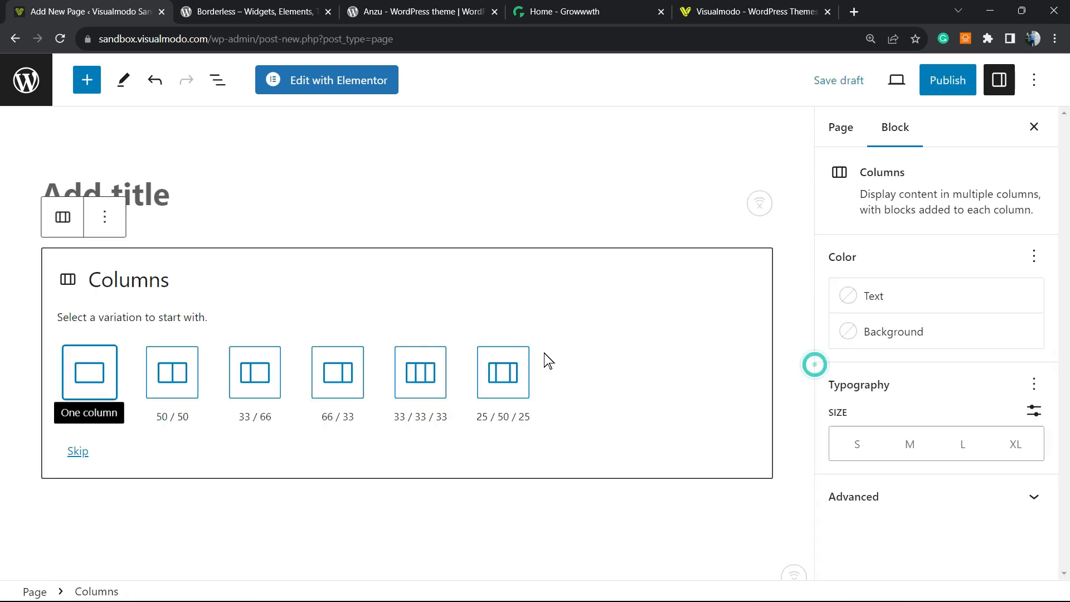
mouse_move(420, 373)
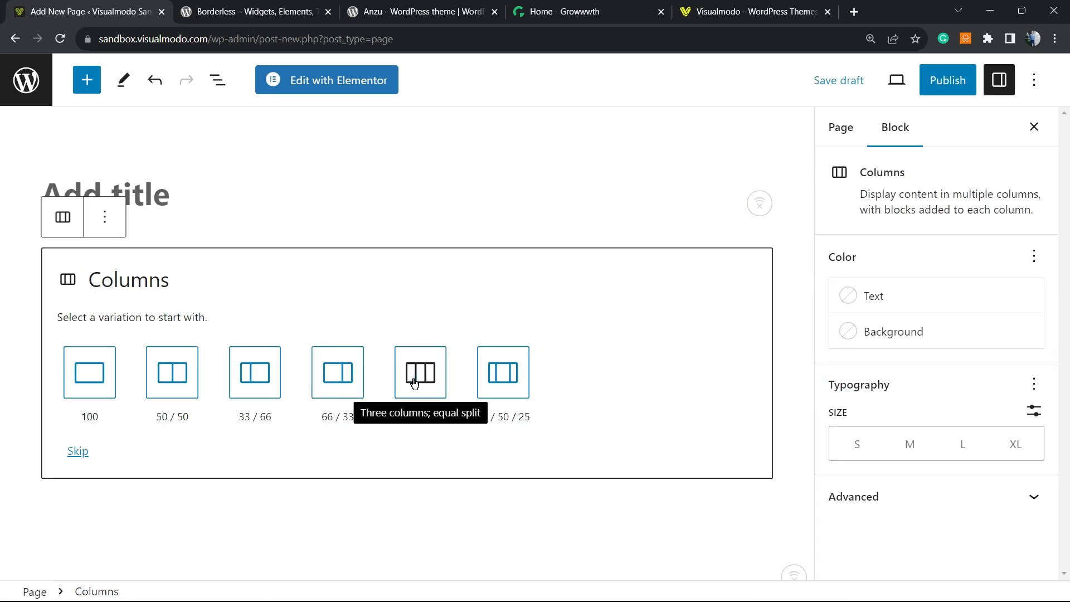
click(420, 372)
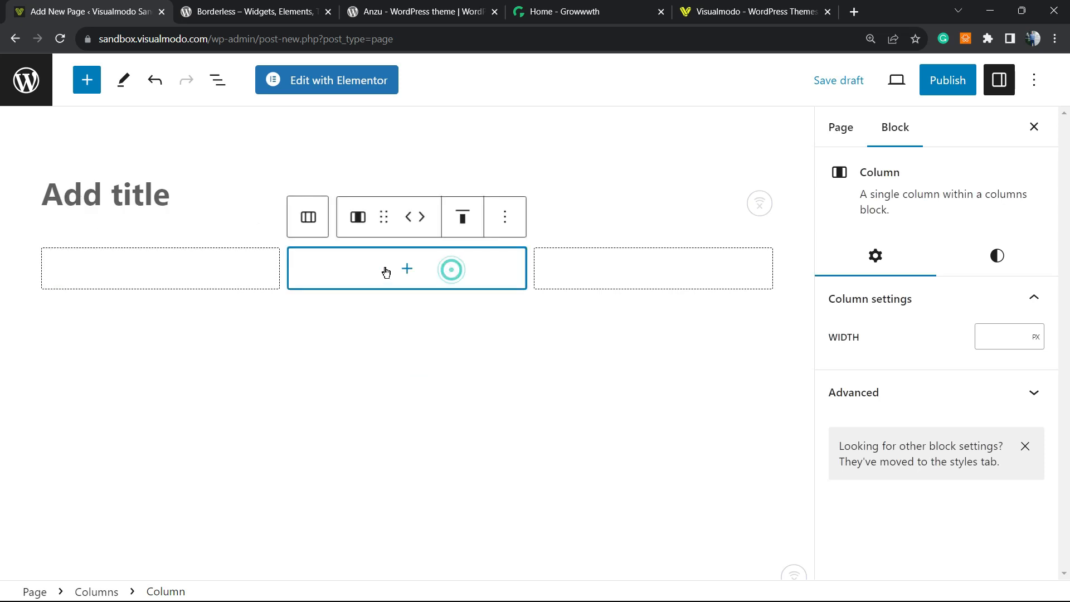
Step: Insert a Search block into the middle column, found by searching 'se'
click(407, 268)
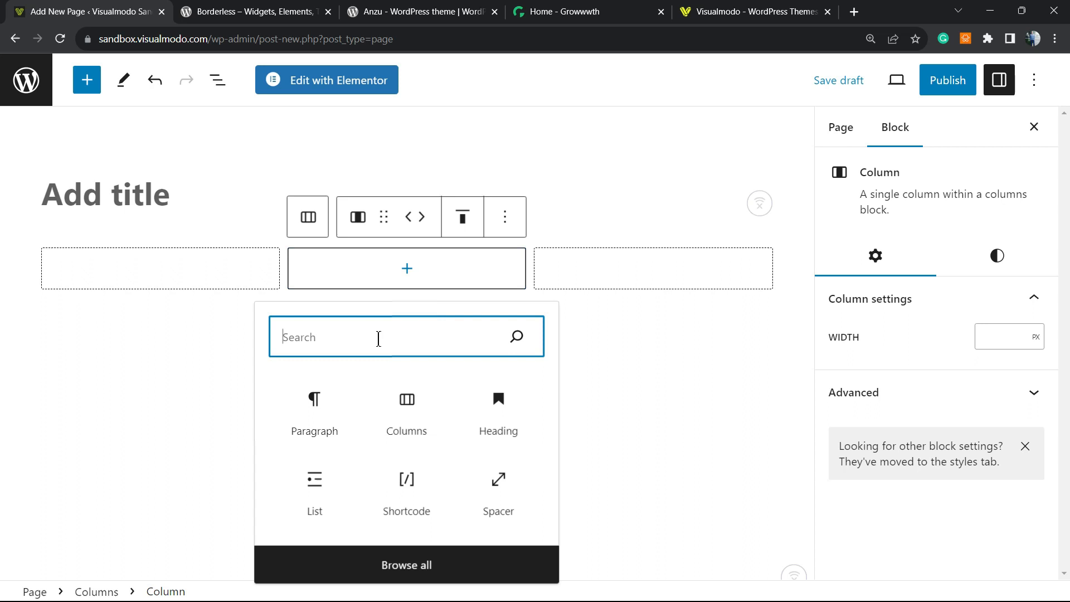
text(sea)
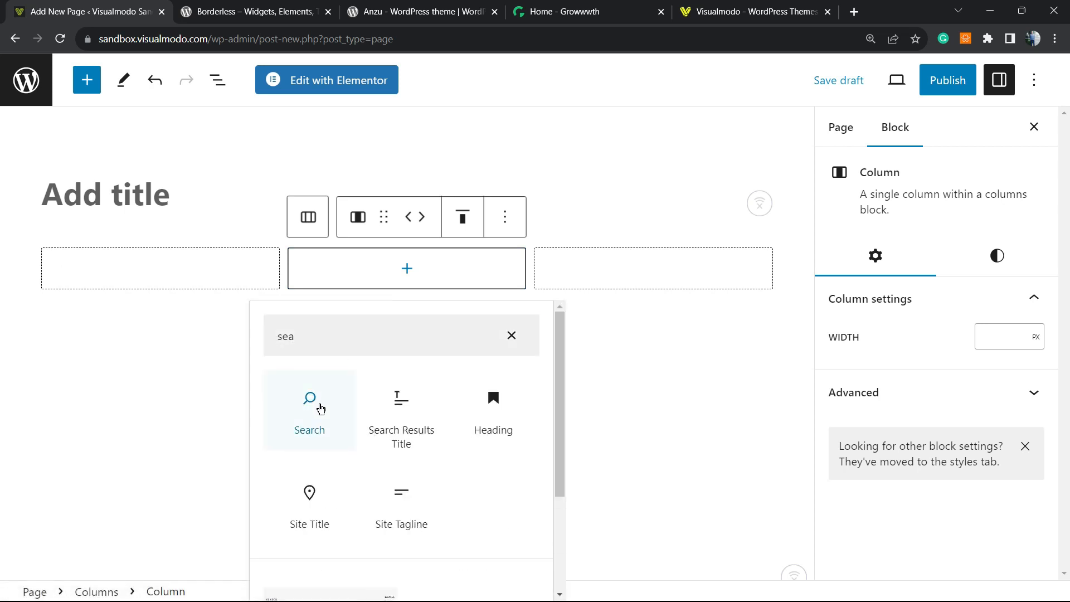
click(309, 410)
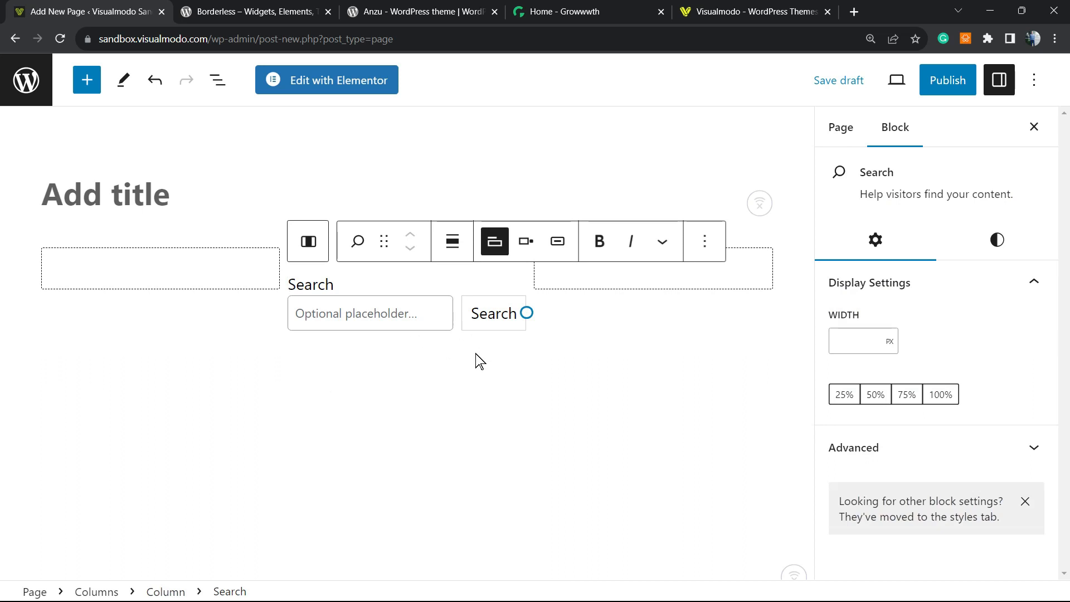
Step: Inspect the Search block's button position and alignment options without changing them
click(526, 240)
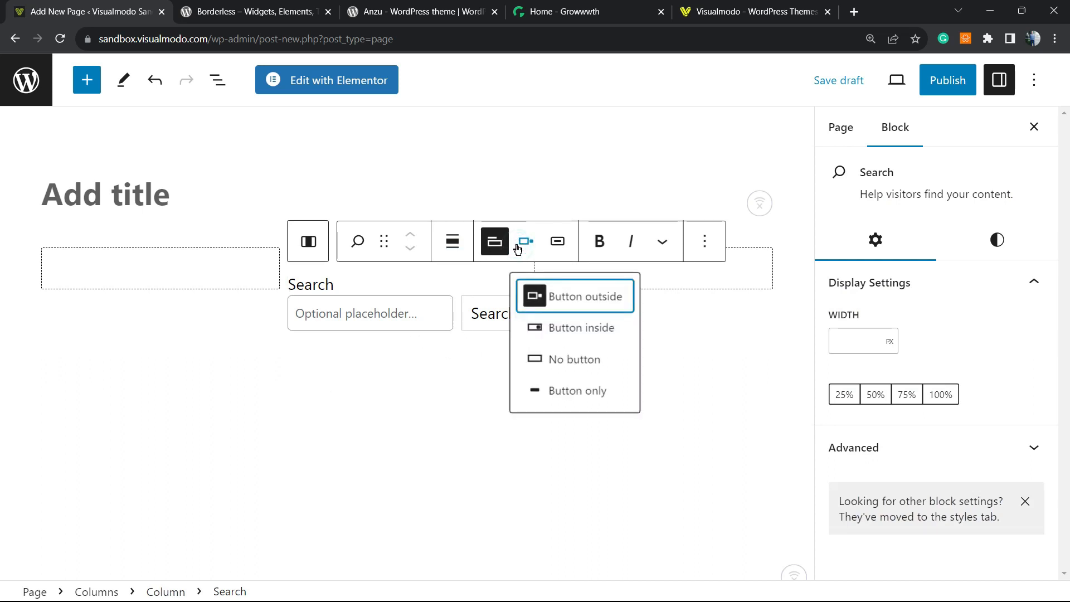
click(451, 241)
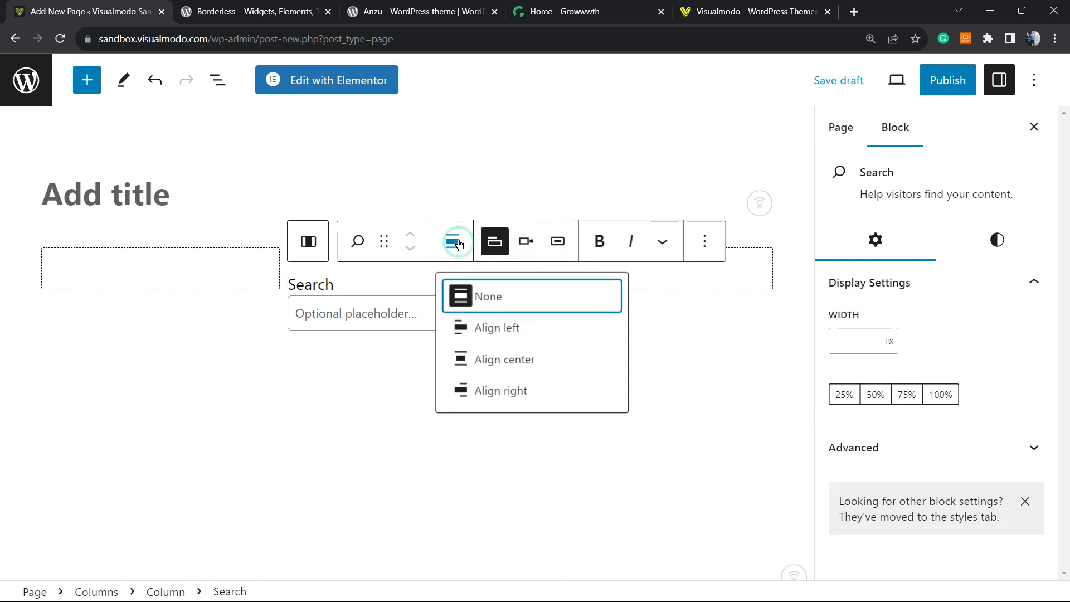
click(558, 240)
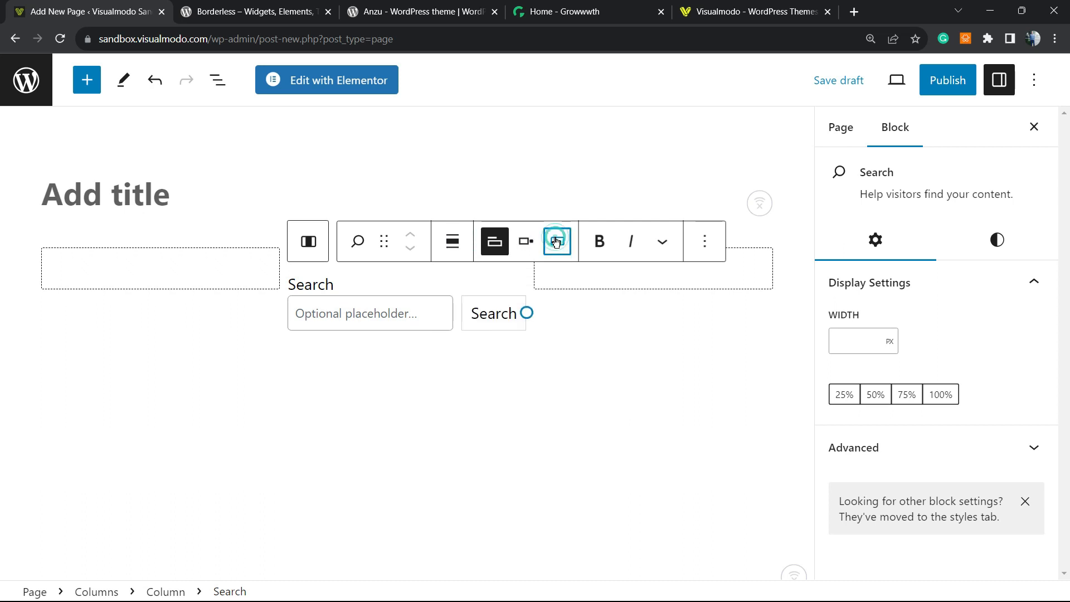
click(557, 241)
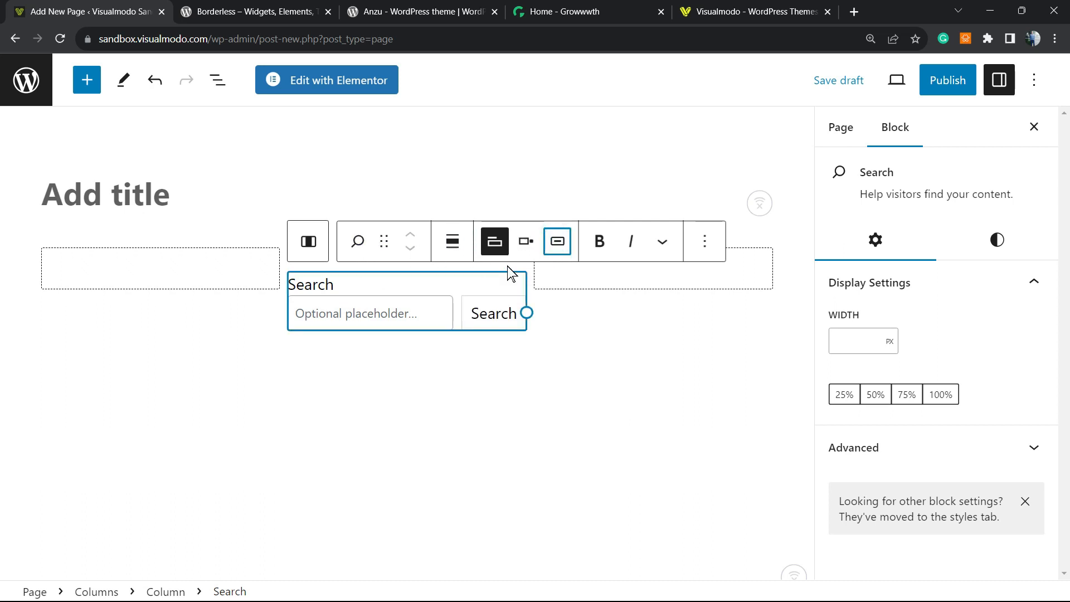
Step: Check the Search block's Styles tab, then save and preview the page
click(997, 240)
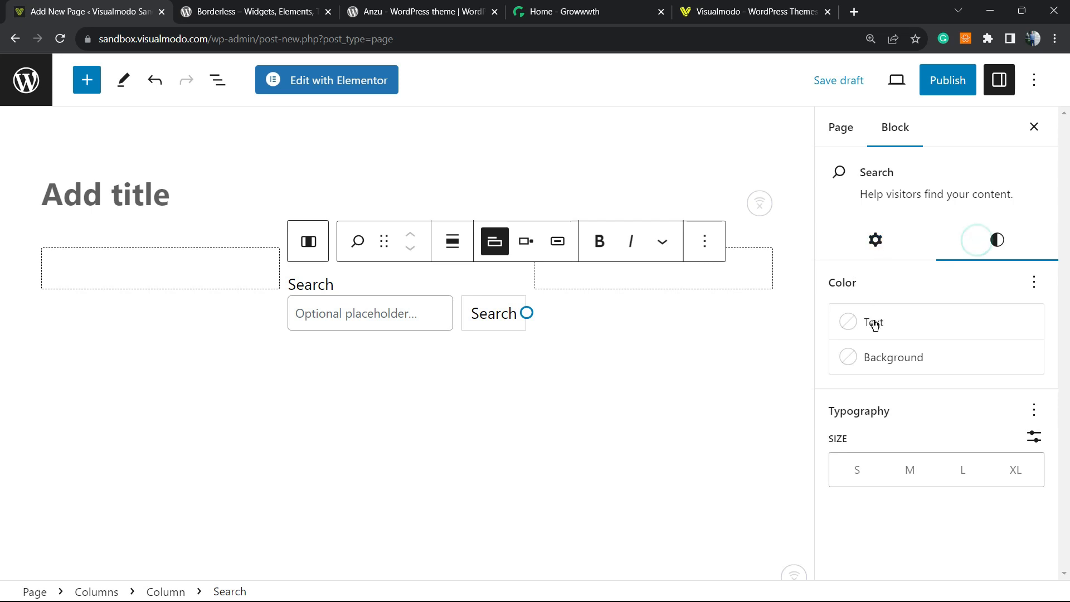
click(875, 240)
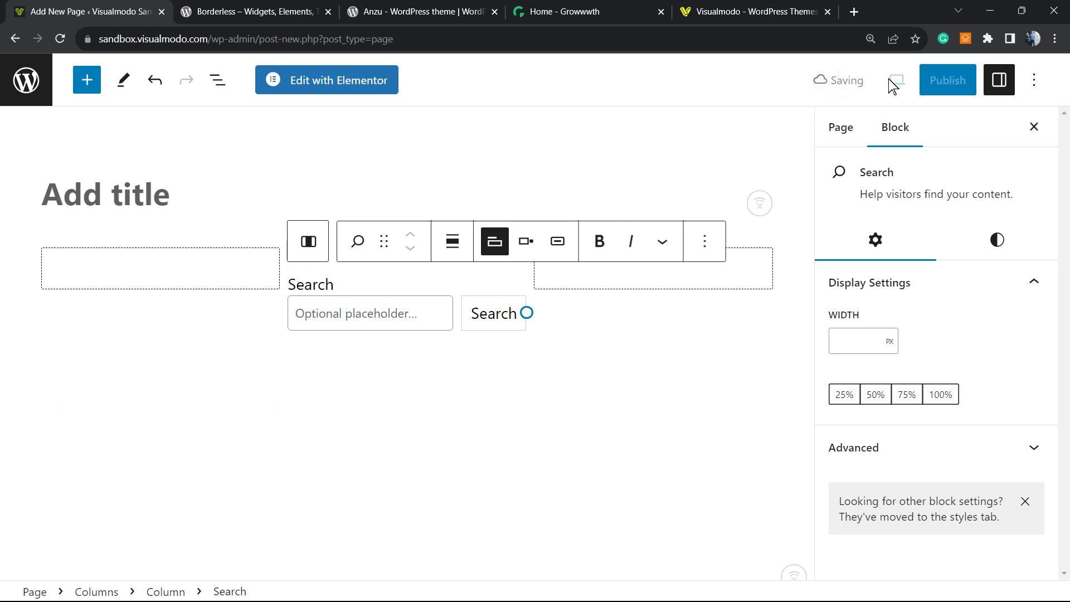
click(895, 79)
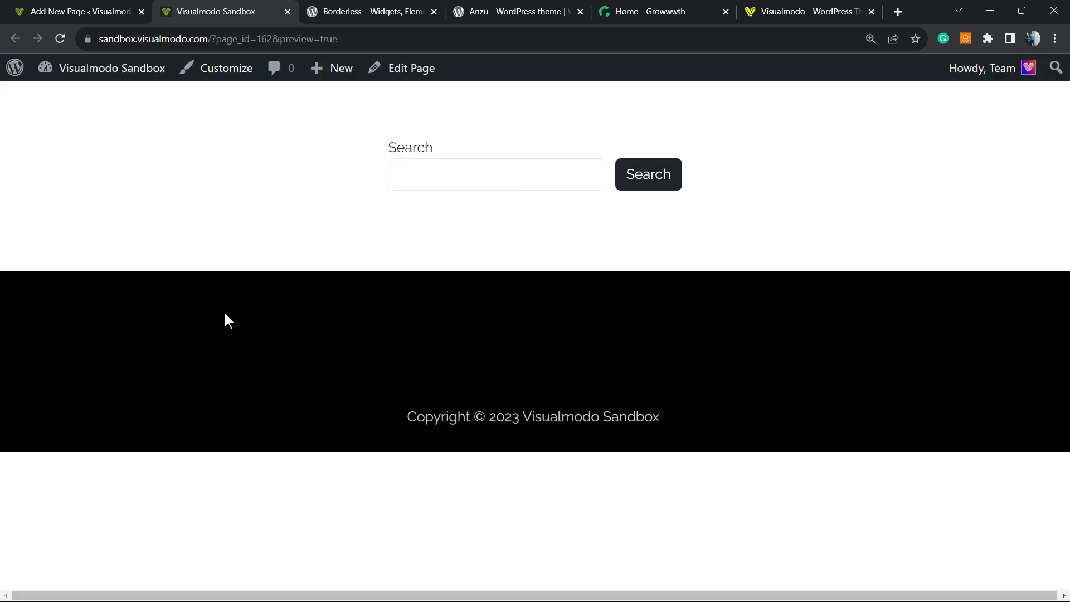
Step: Type queries like 'test', 'eke' and 'hel' into the preview's search field, watching live results
click(496, 174)
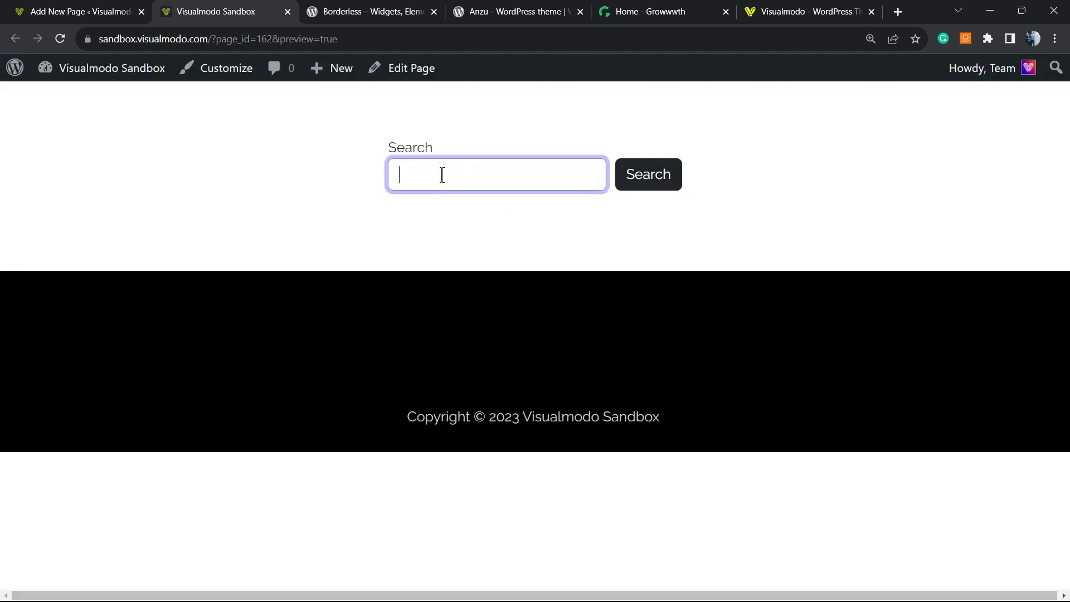
text(test)
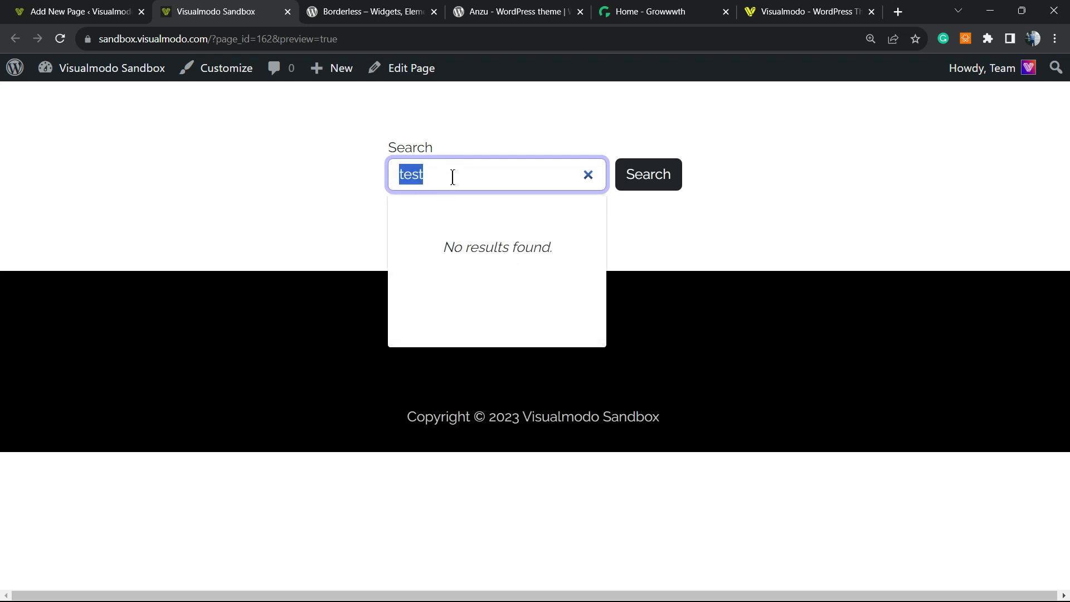
text(eje)
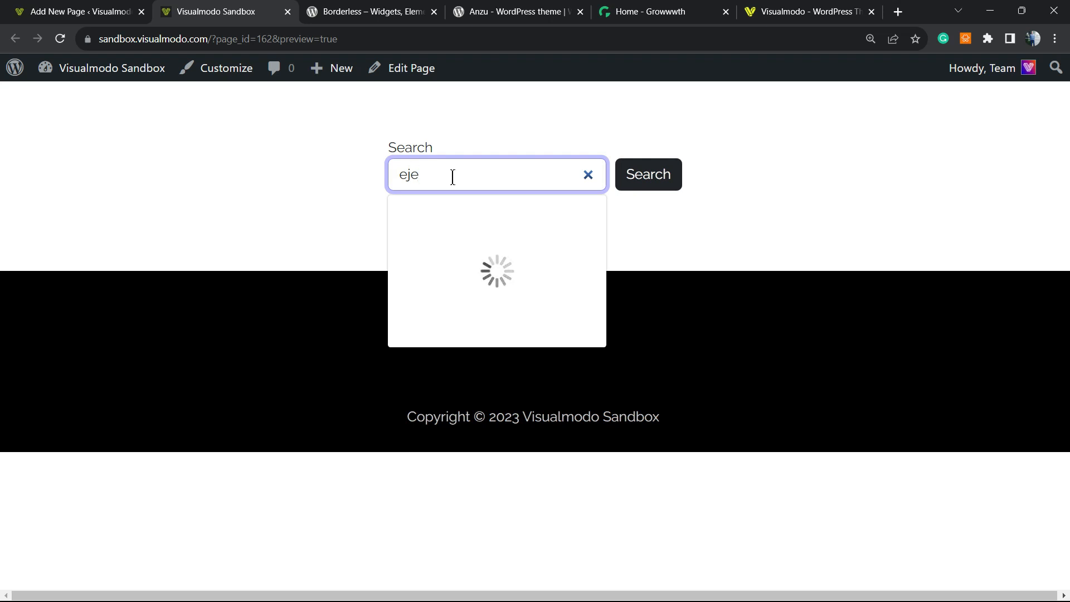
click(586, 174)
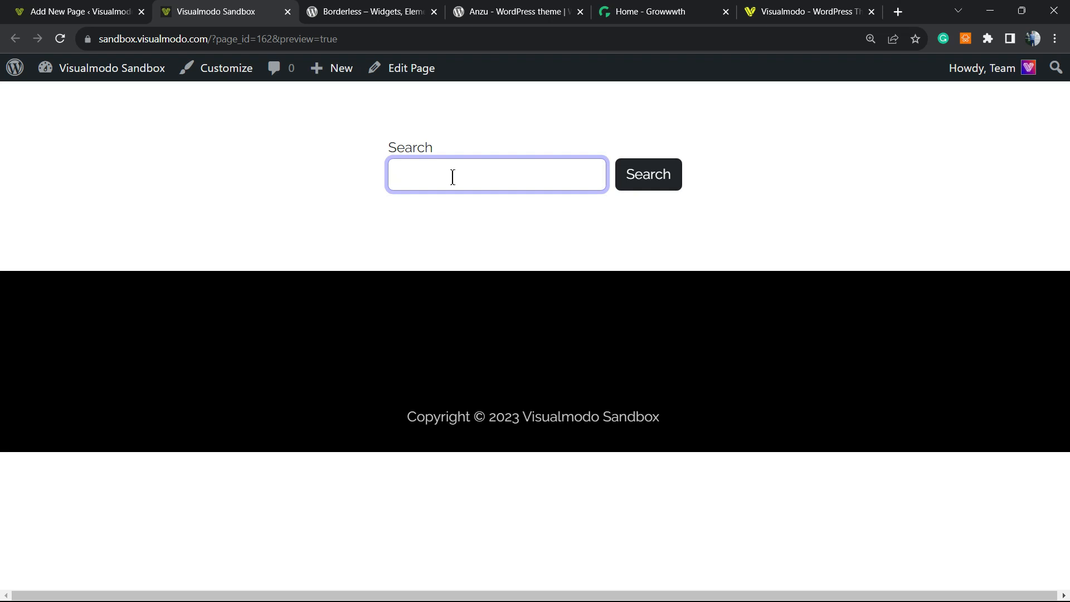
text(eke=)
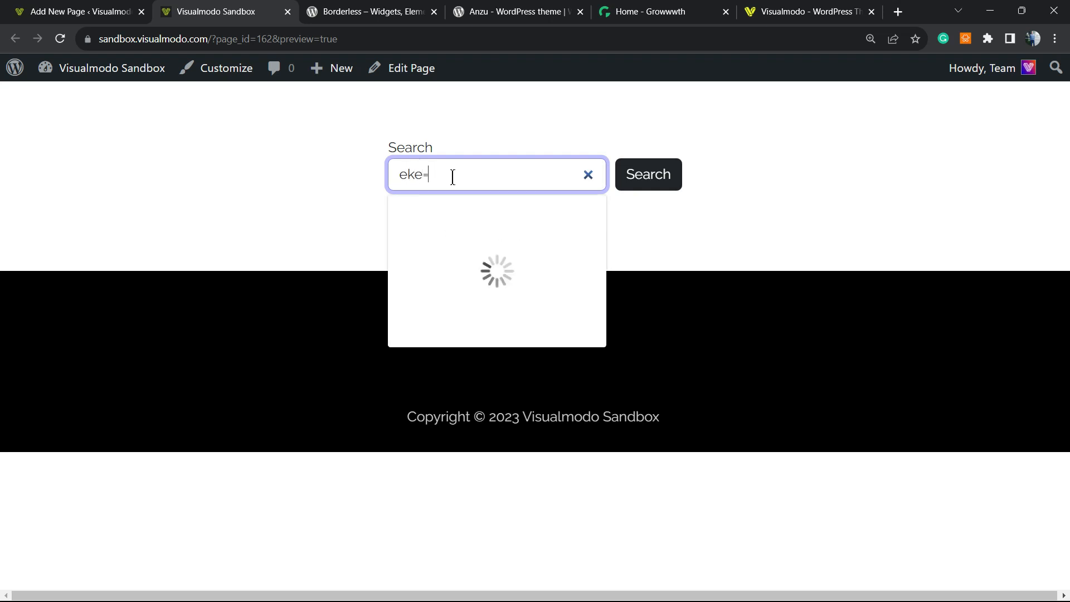
click(587, 174)
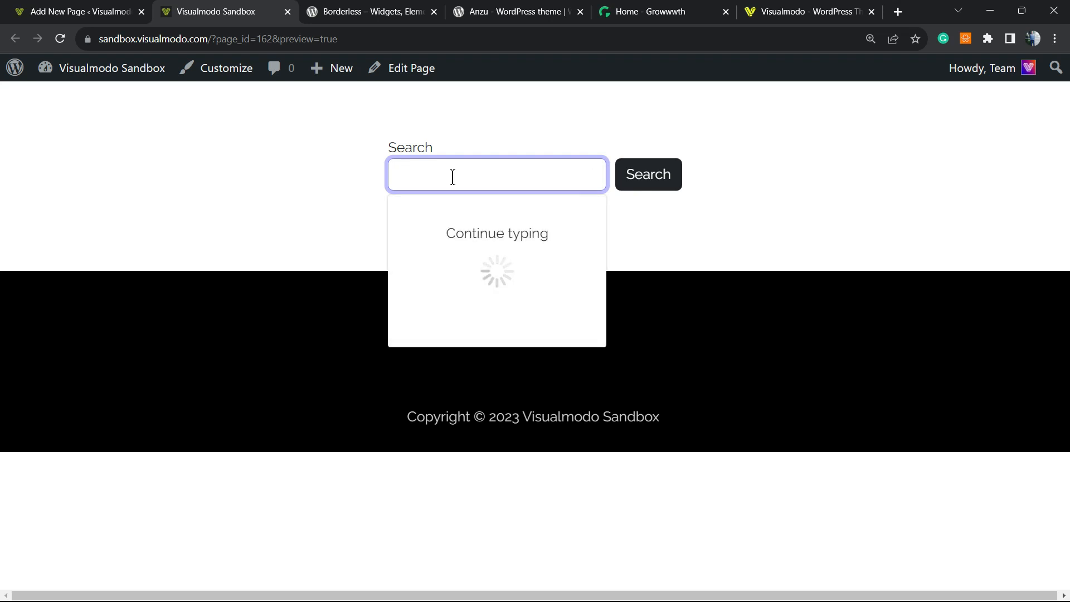
text(h)
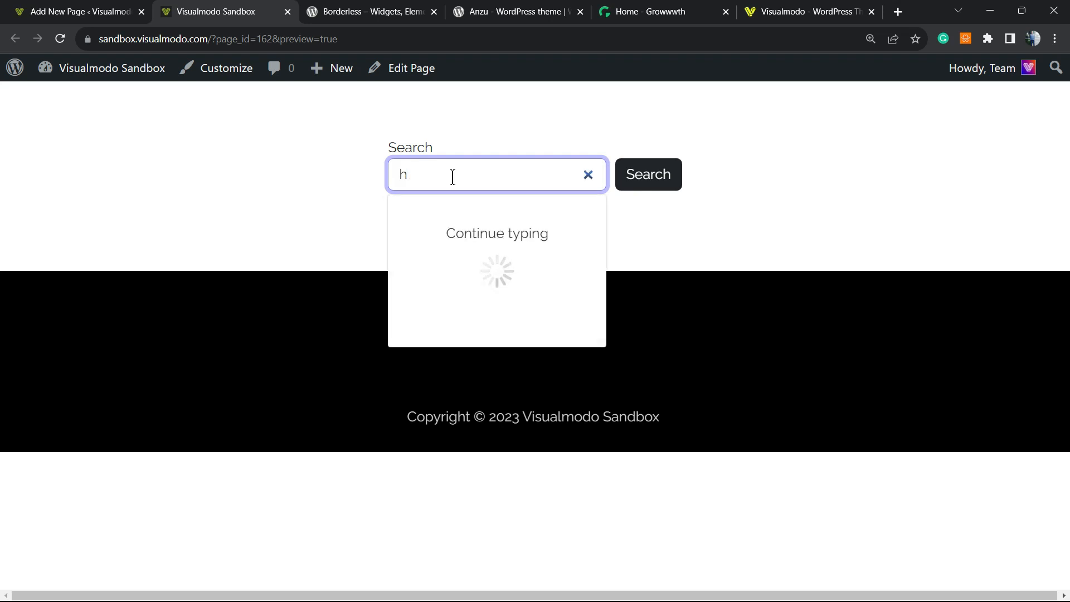
text(ell)
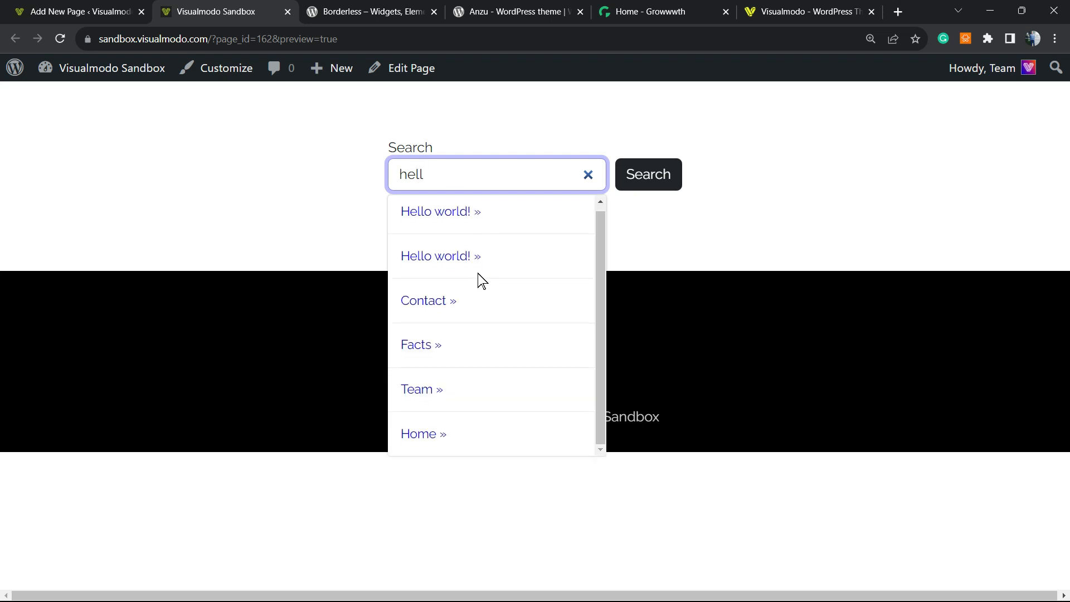
mouse_move(493, 234)
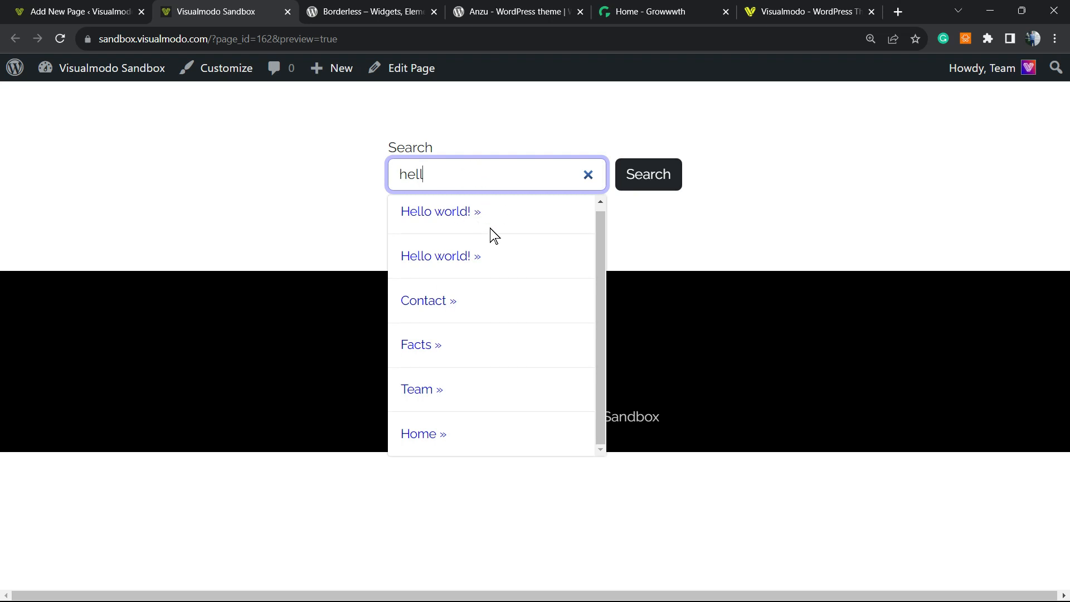
mouse_move(491, 207)
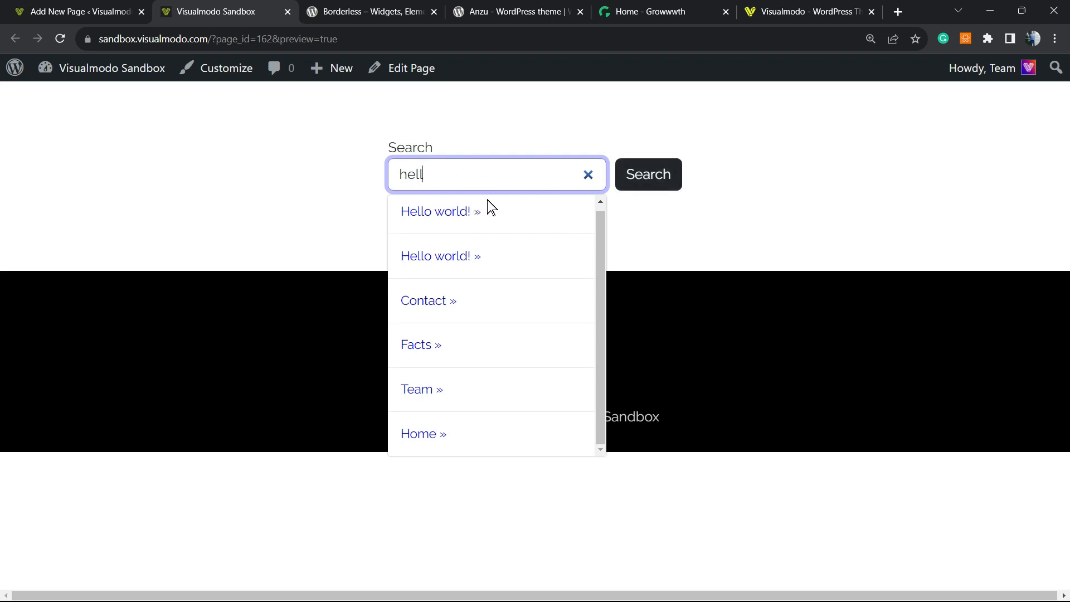
mouse_move(556, 206)
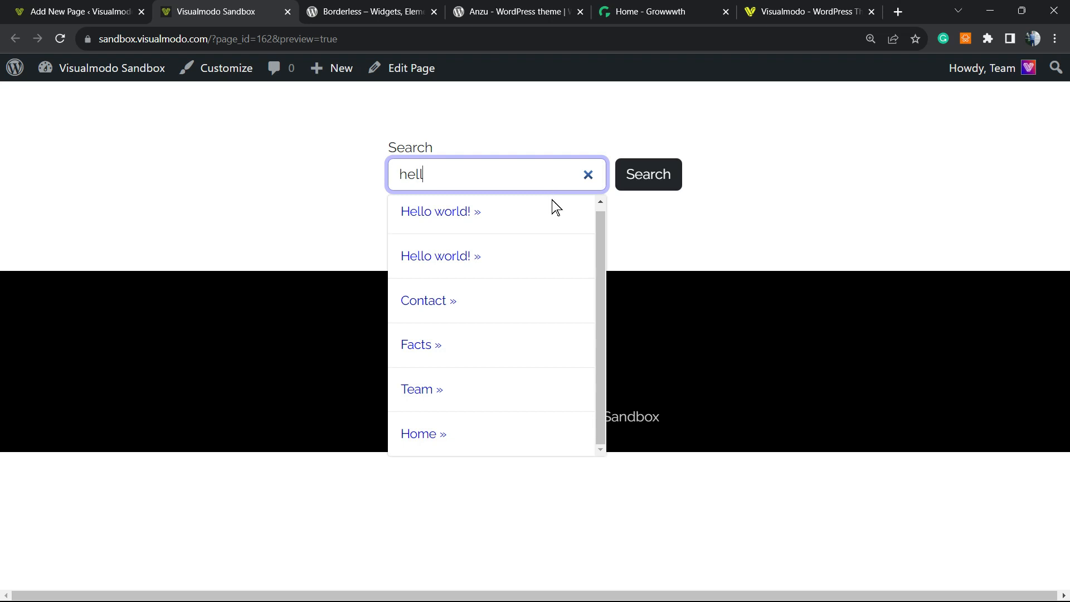
mouse_move(476, 282)
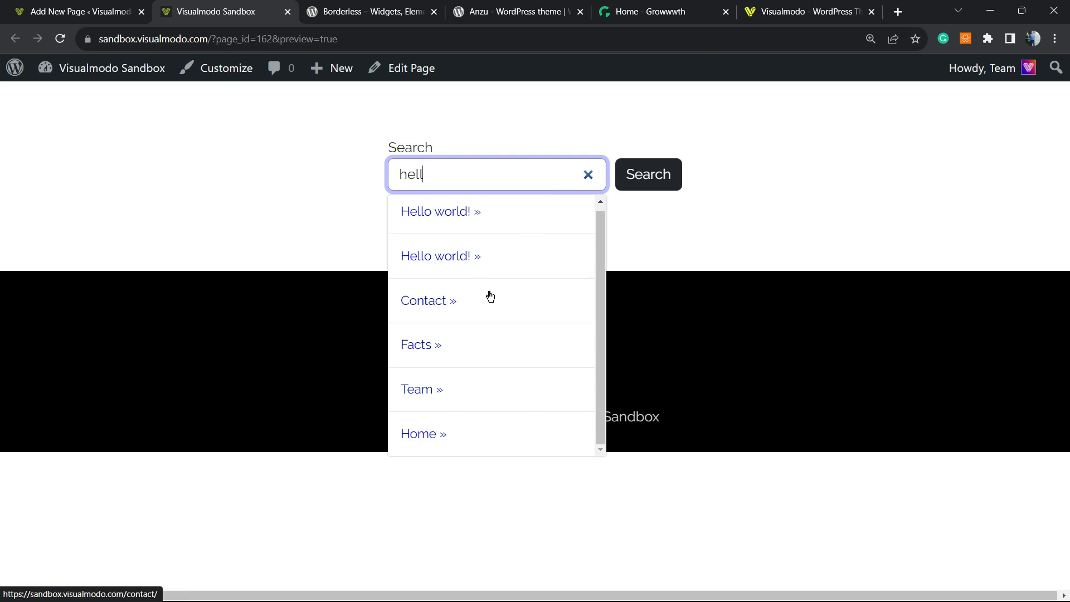
mouse_move(479, 298)
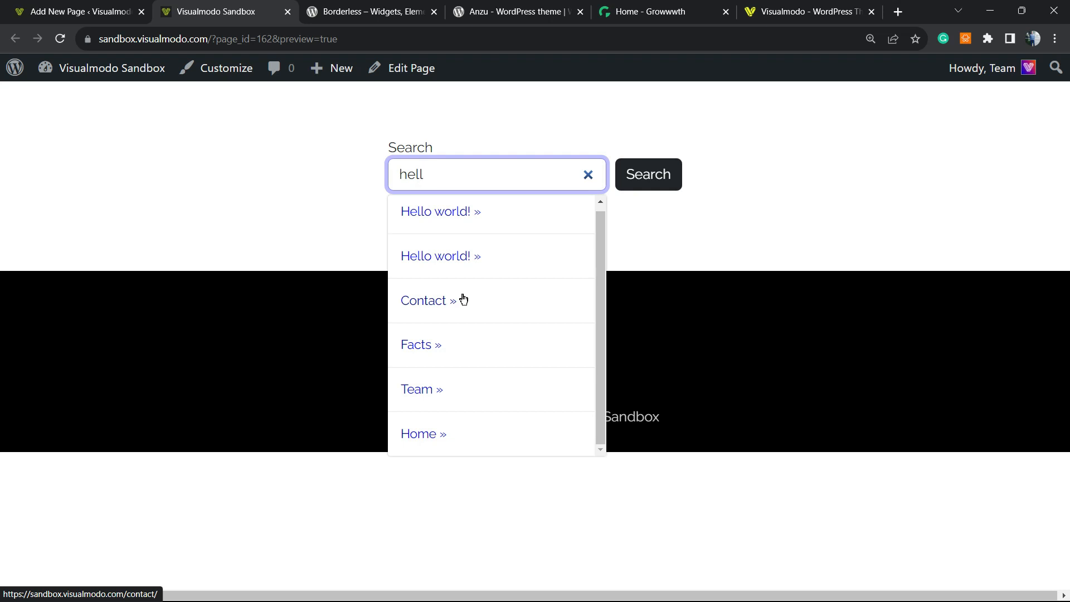
mouse_move(453, 303)
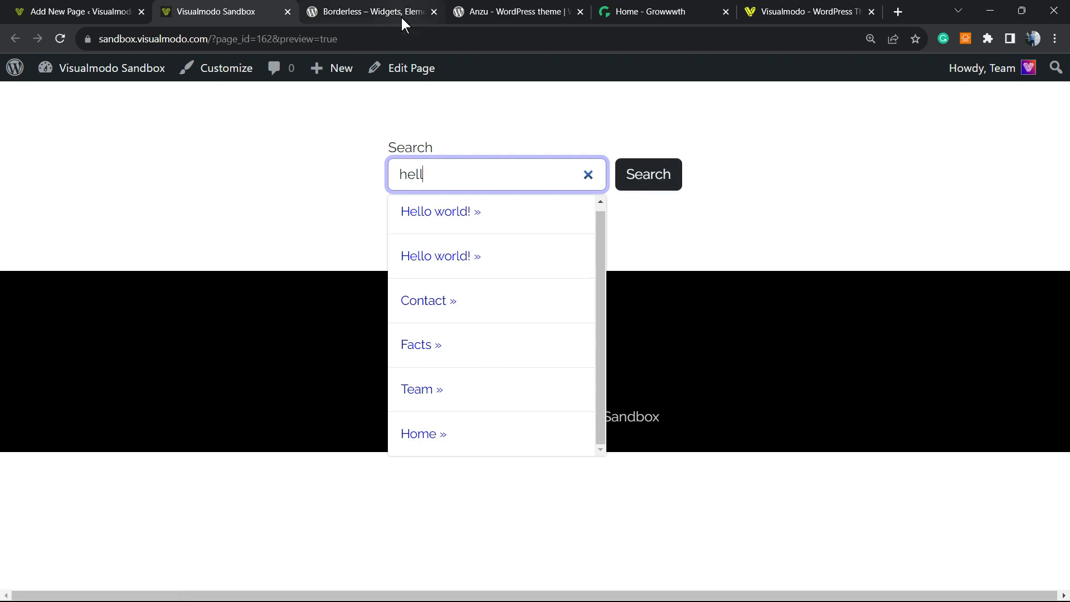
mouse_move(785, 308)
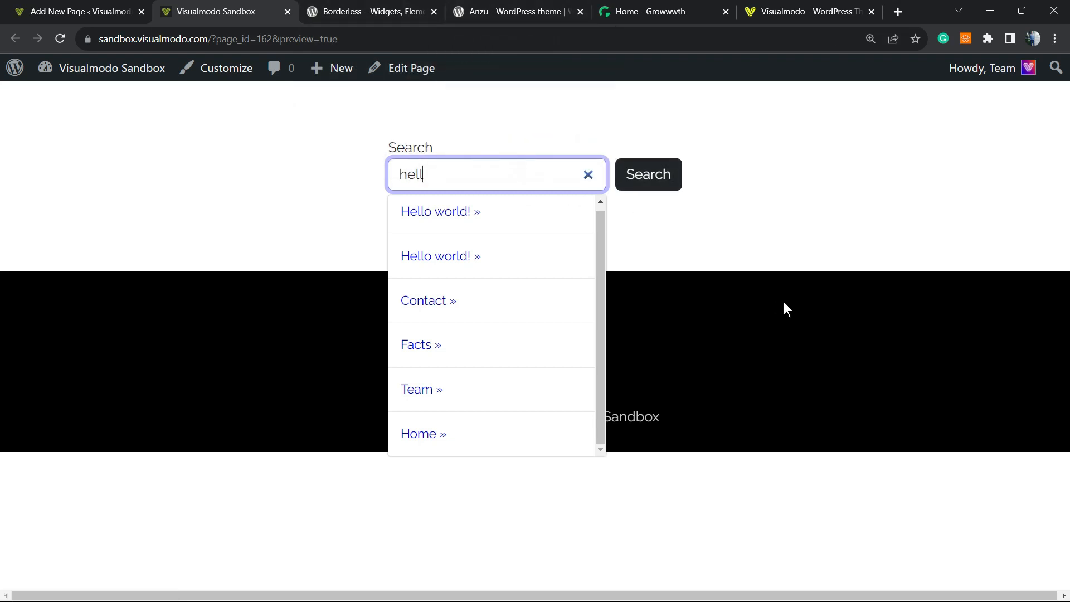
mouse_move(806, 310)
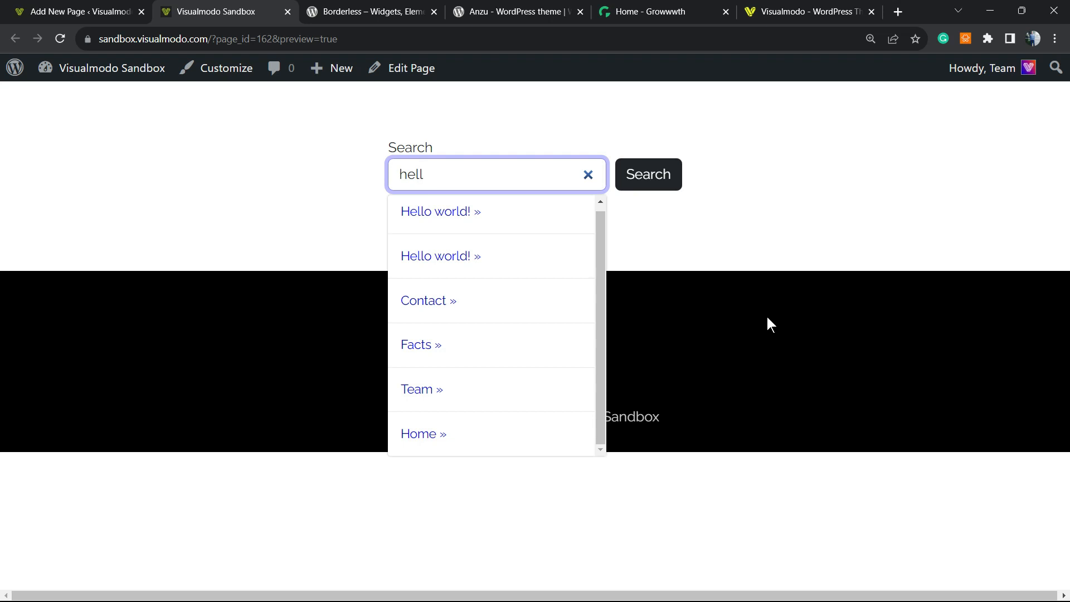
mouse_move(793, 271)
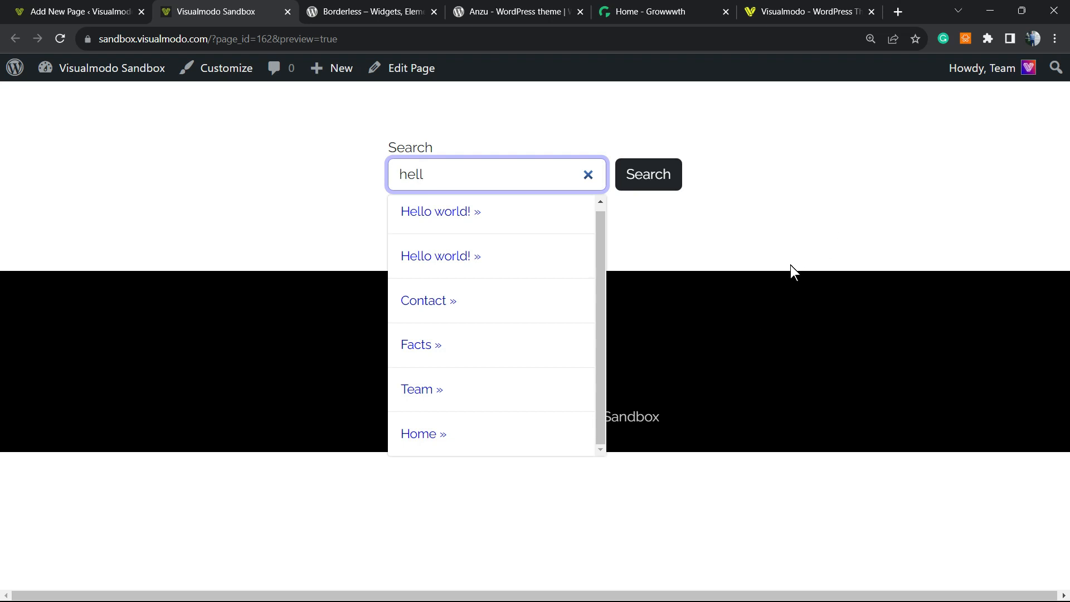
mouse_move(530, 210)
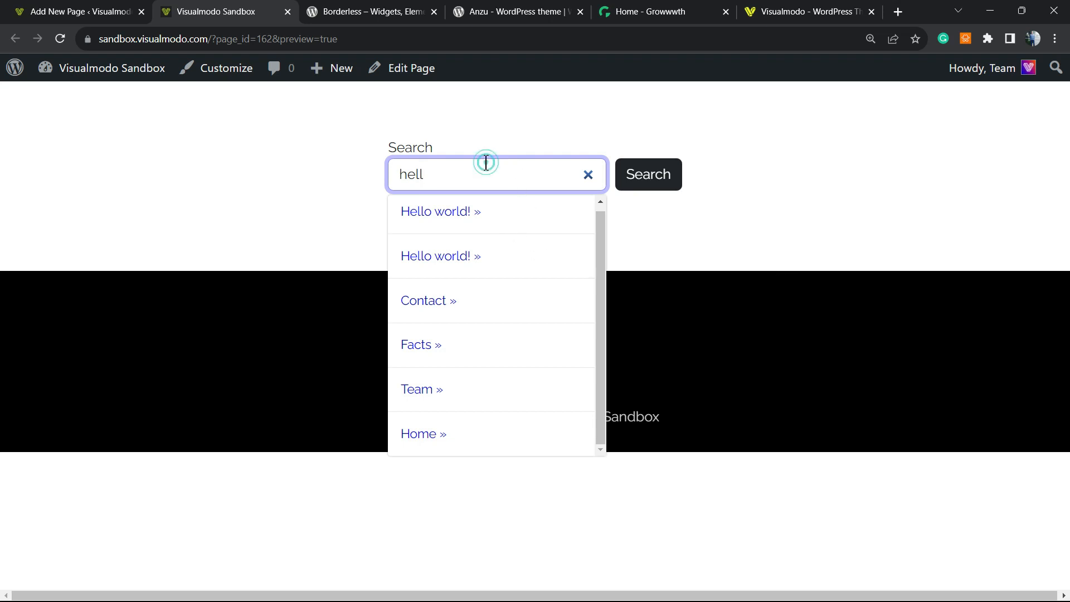
mouse_move(492, 210)
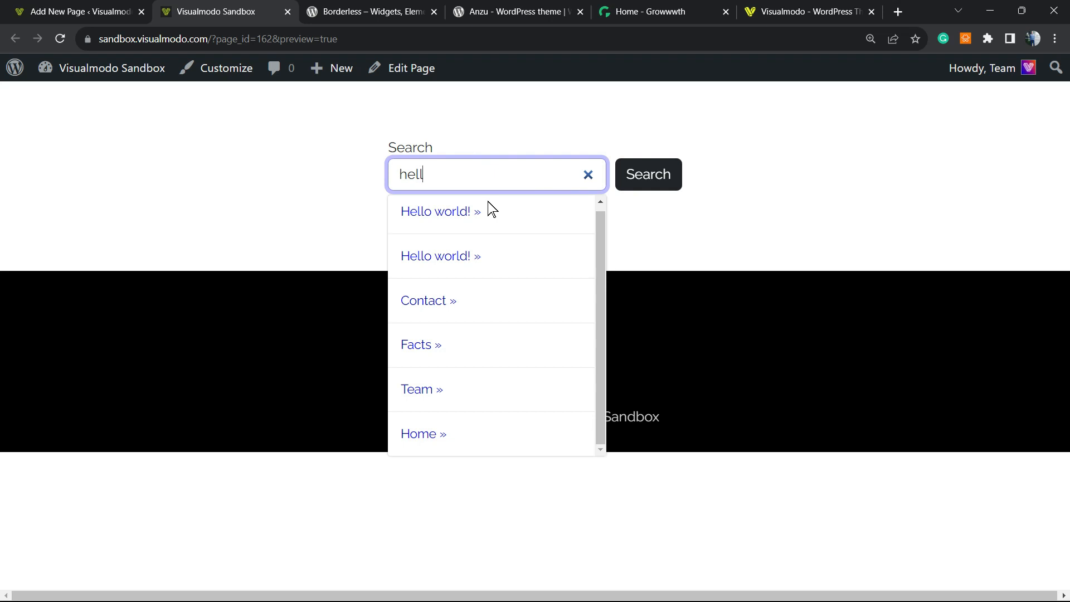
mouse_move(440, 210)
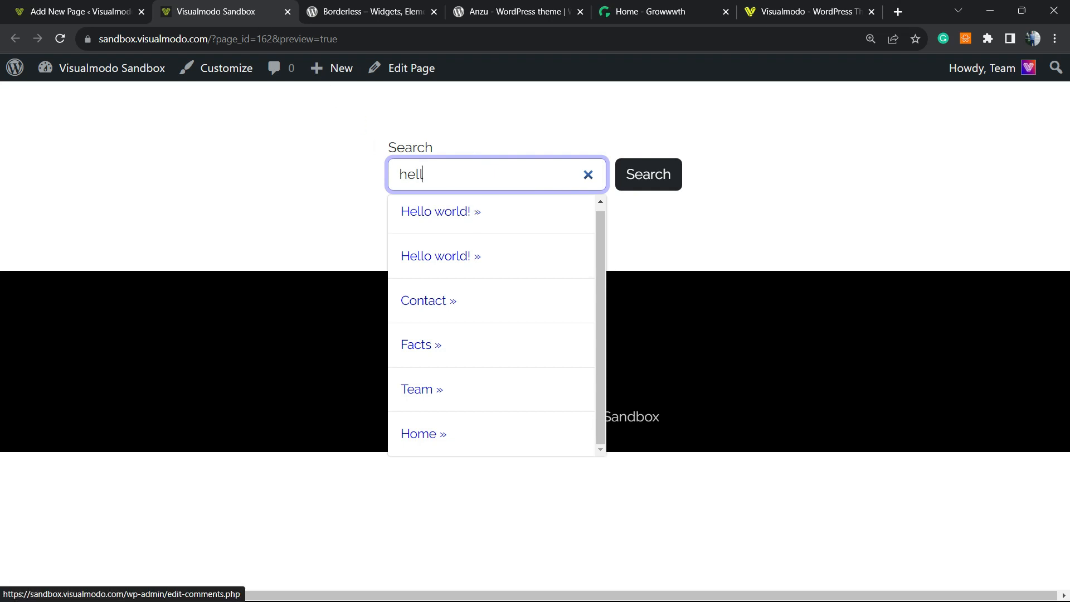
Step: Browse the Borderless, Anzu and Growwwth tabs, ending on the Visualmodo homepage
click(368, 12)
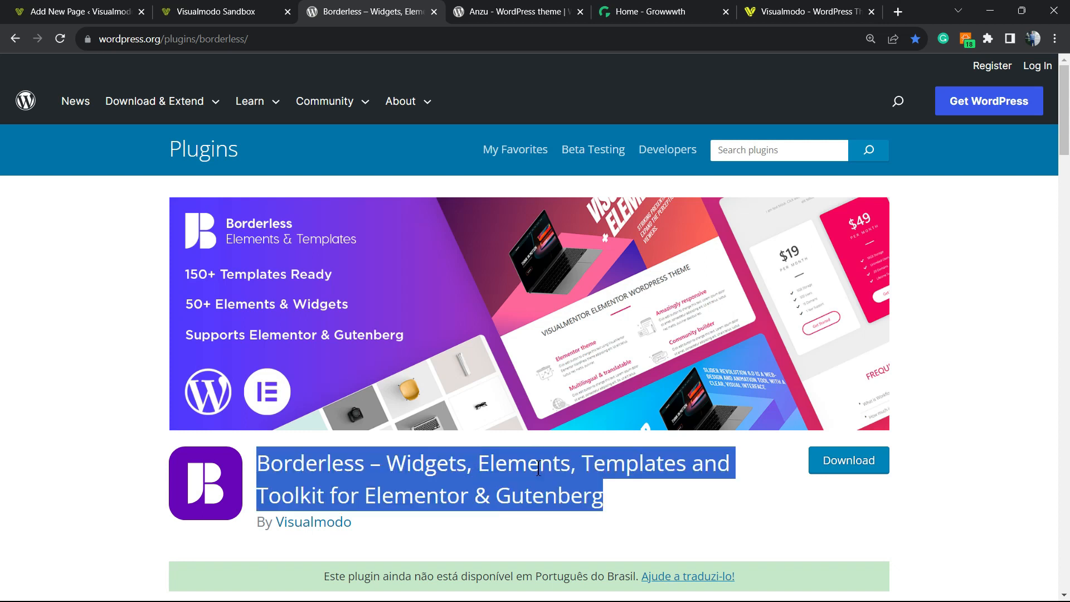
click(515, 12)
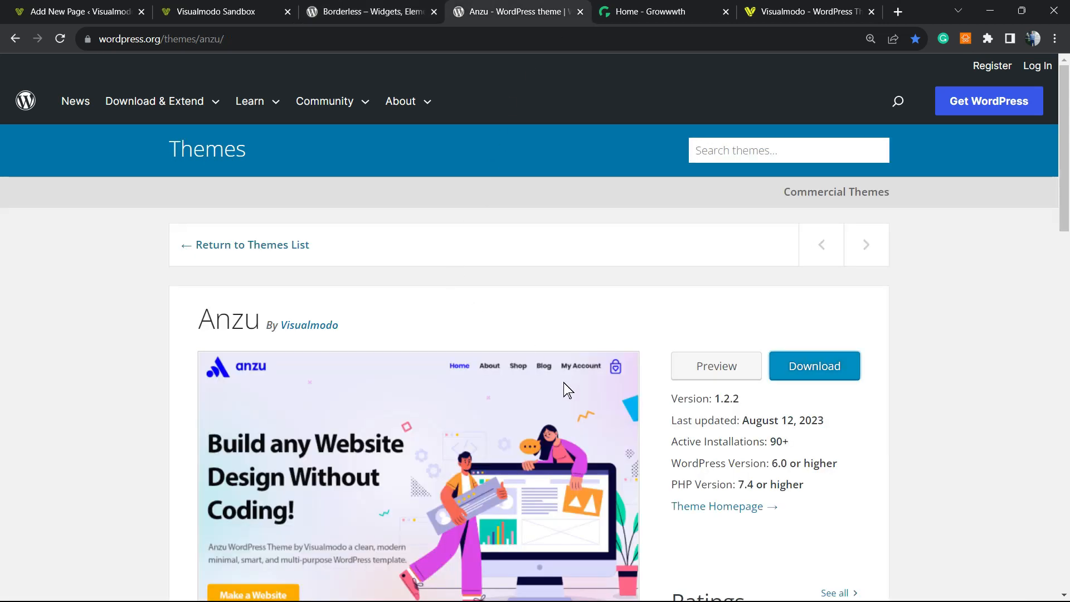
mouse_move(550, 332)
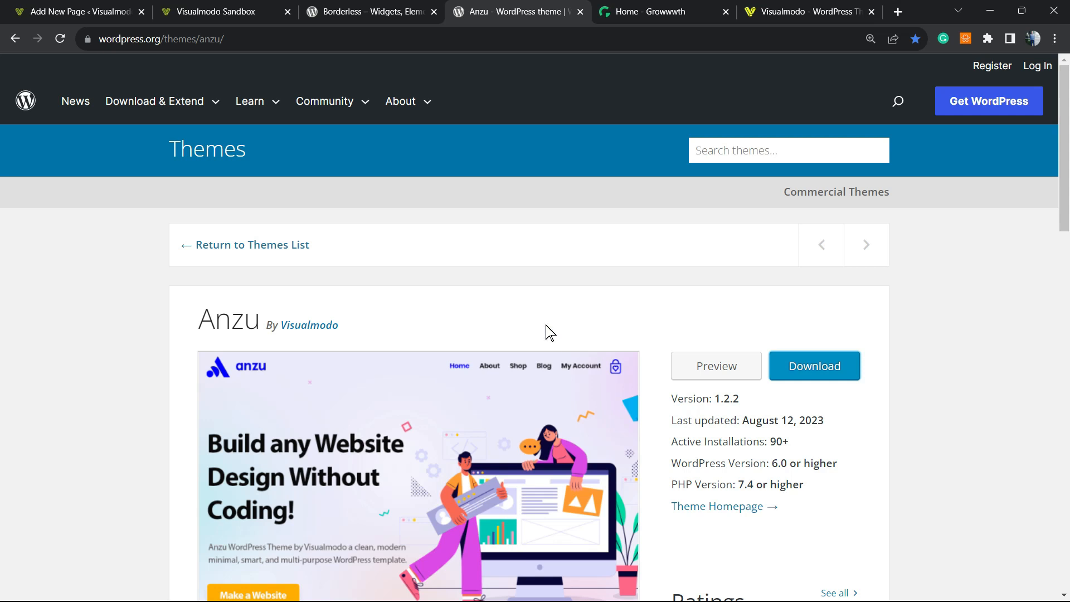
click(655, 12)
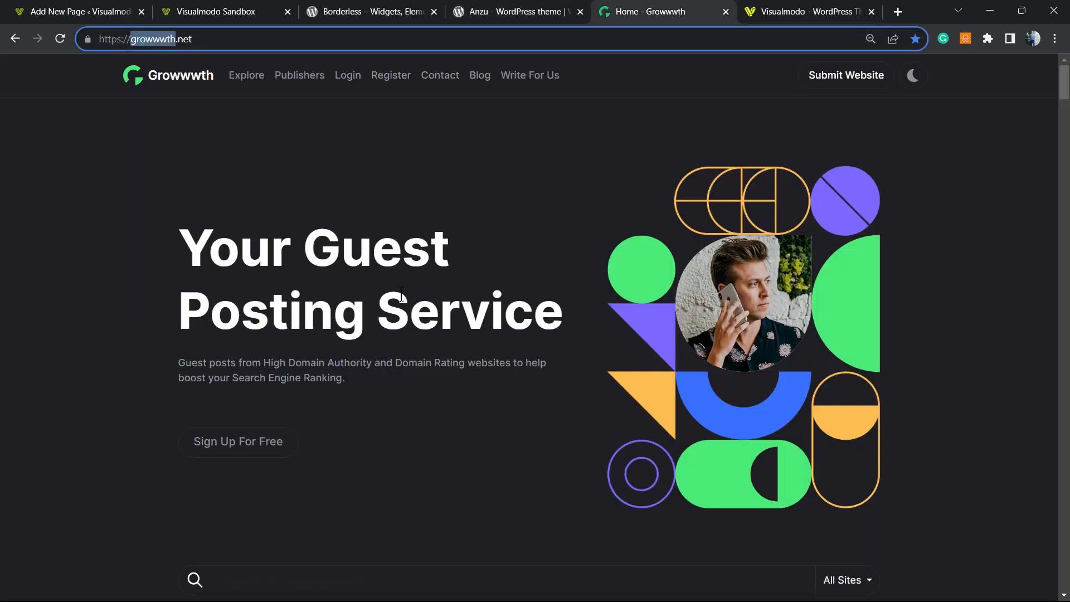
scroll(down, 3)
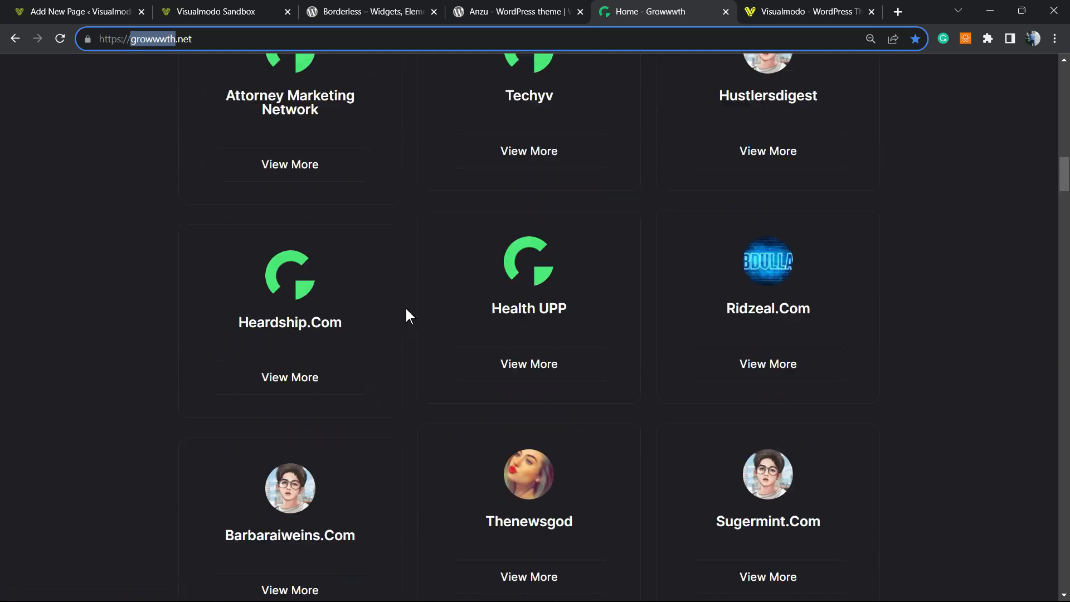
scroll(down, 3)
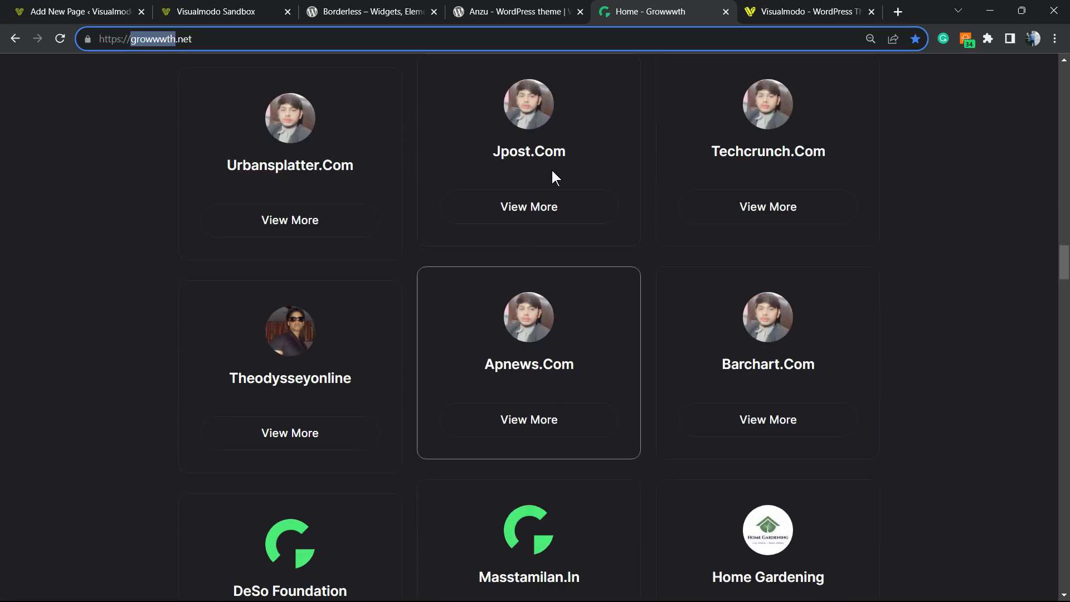
click(809, 12)
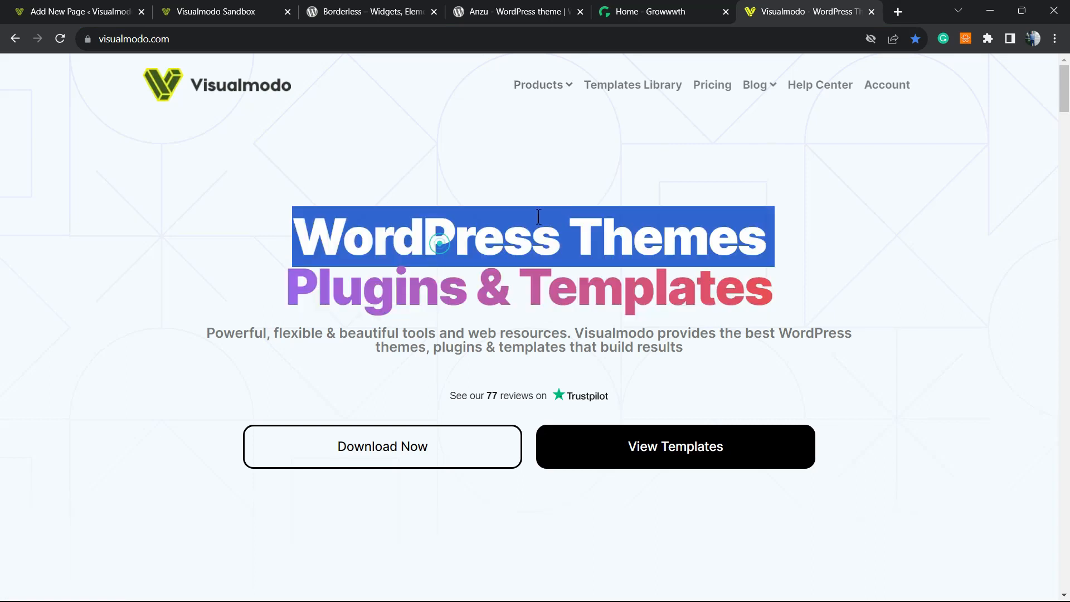
Step: Open Visualmodo's Templates Library and scroll down to the Juice Shop and Pottery Studio templates
click(631, 85)
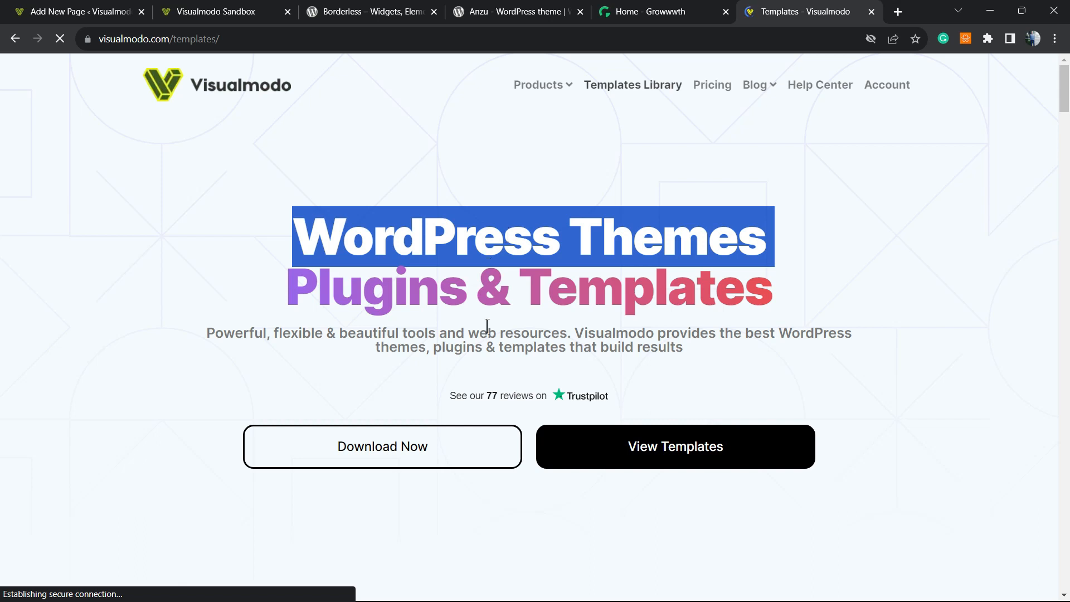
click(631, 84)
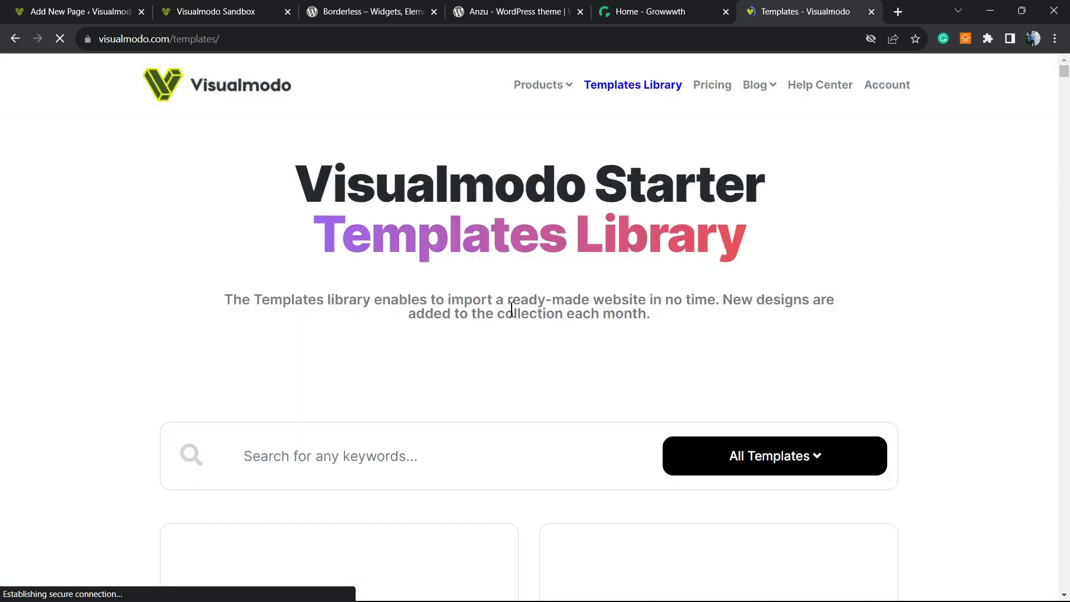
scroll(down, 3)
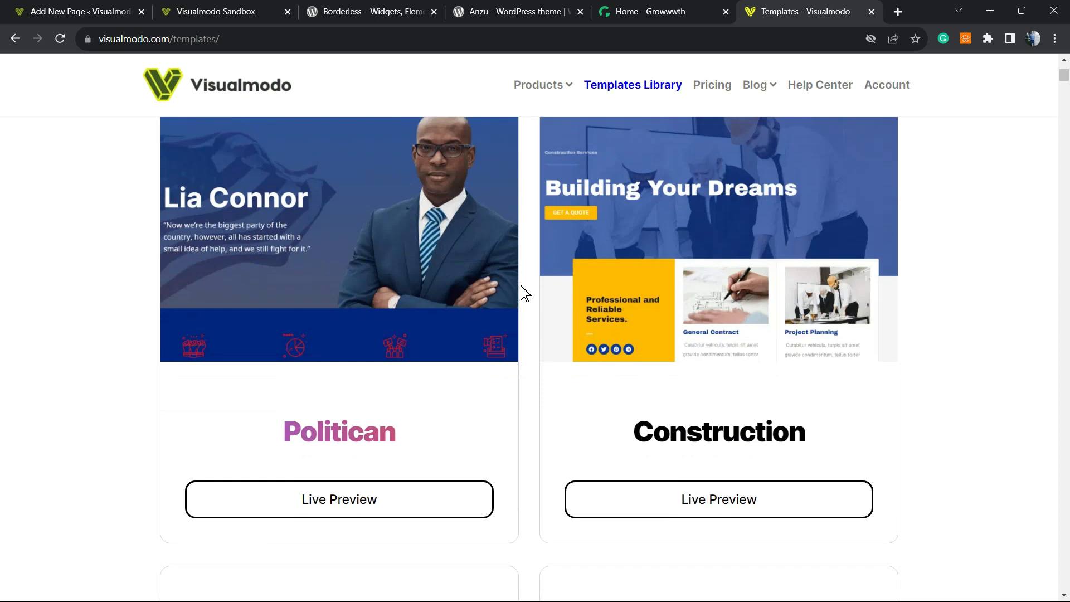
scroll(down, 3)
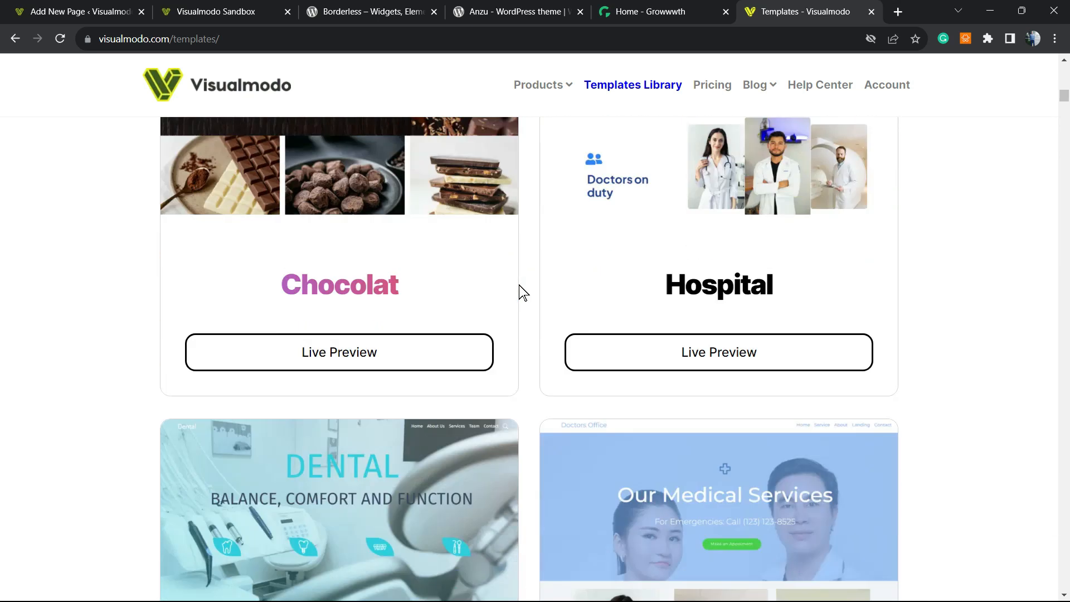
scroll(down, 3)
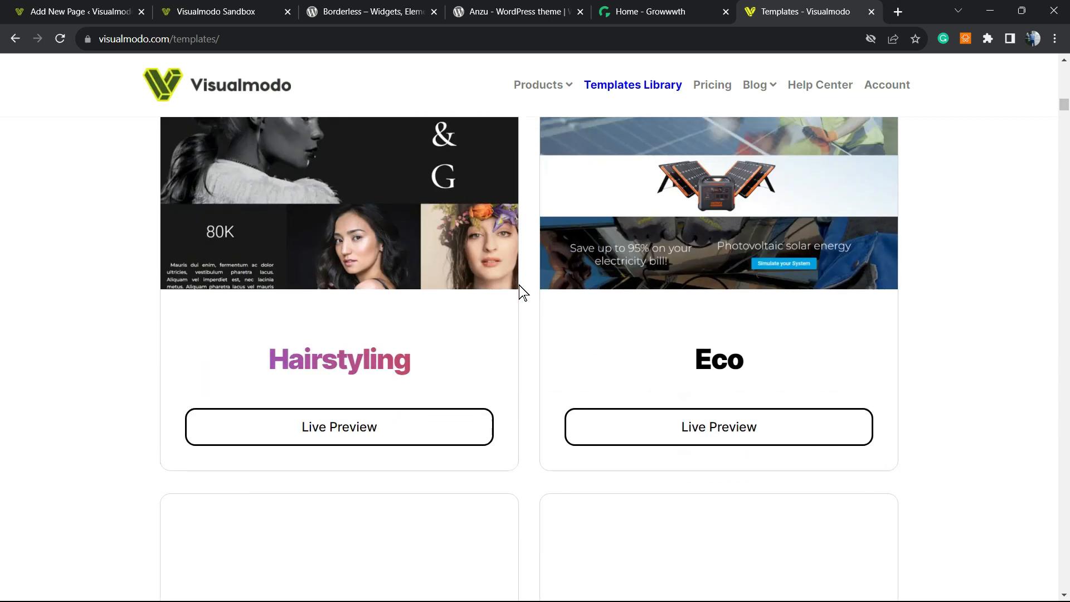
scroll(down, 3)
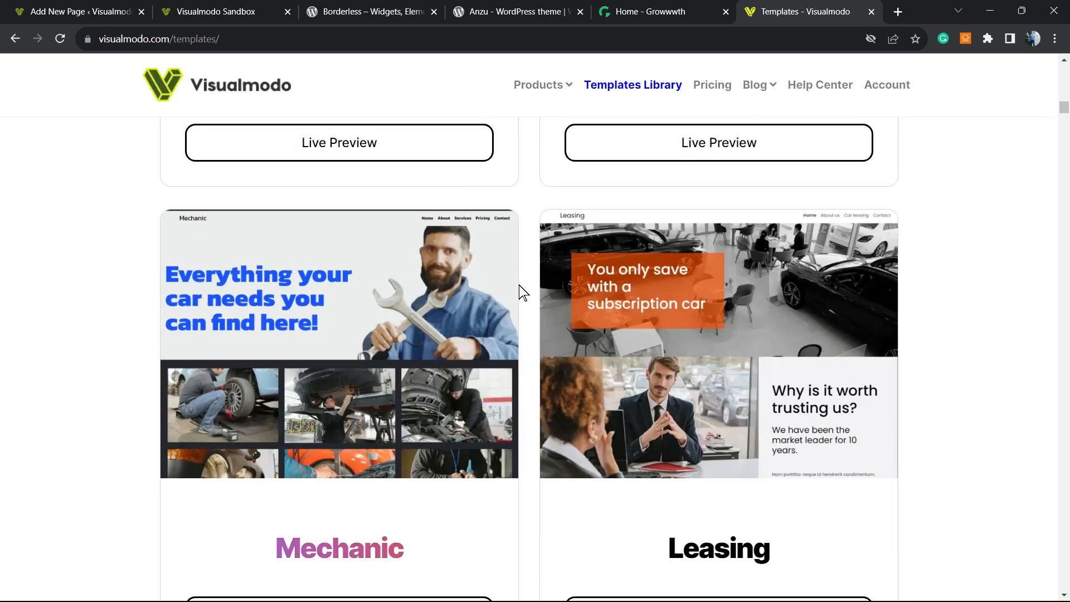
scroll(down, 3)
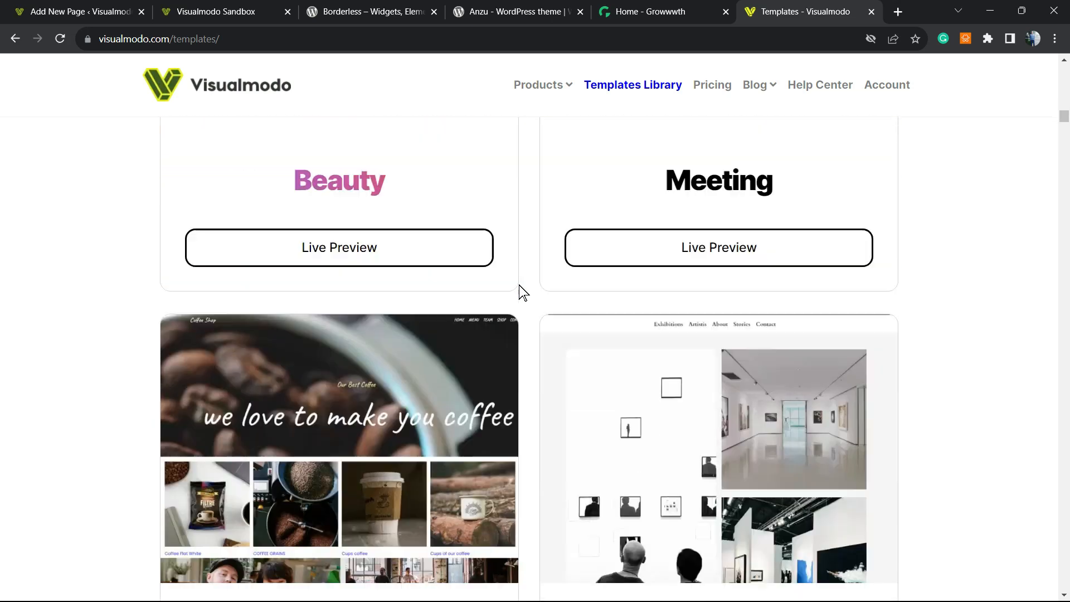
scroll(down, 3)
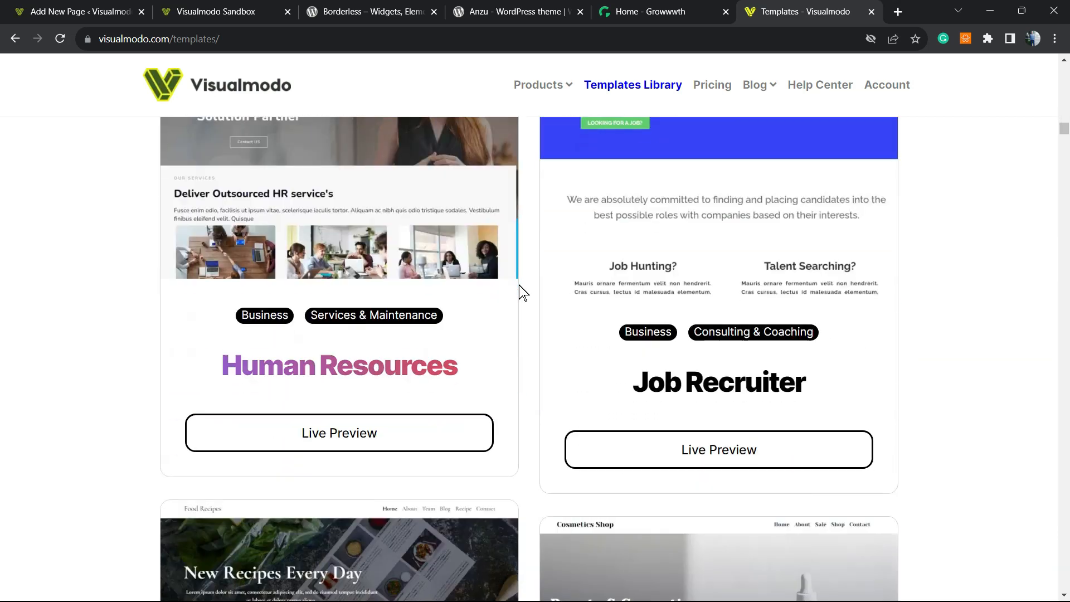
scroll(down, 3)
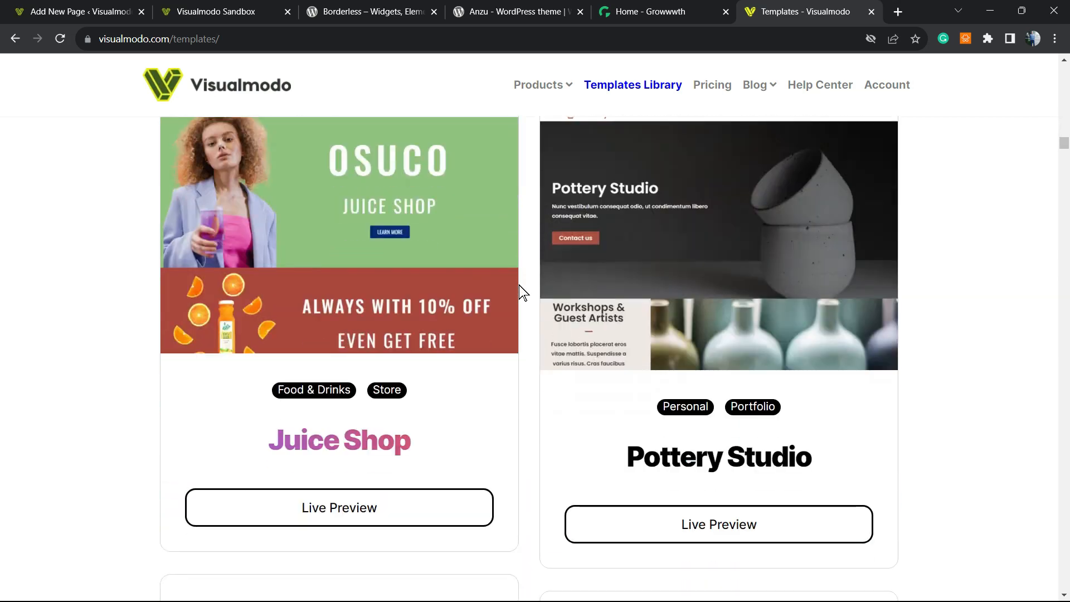